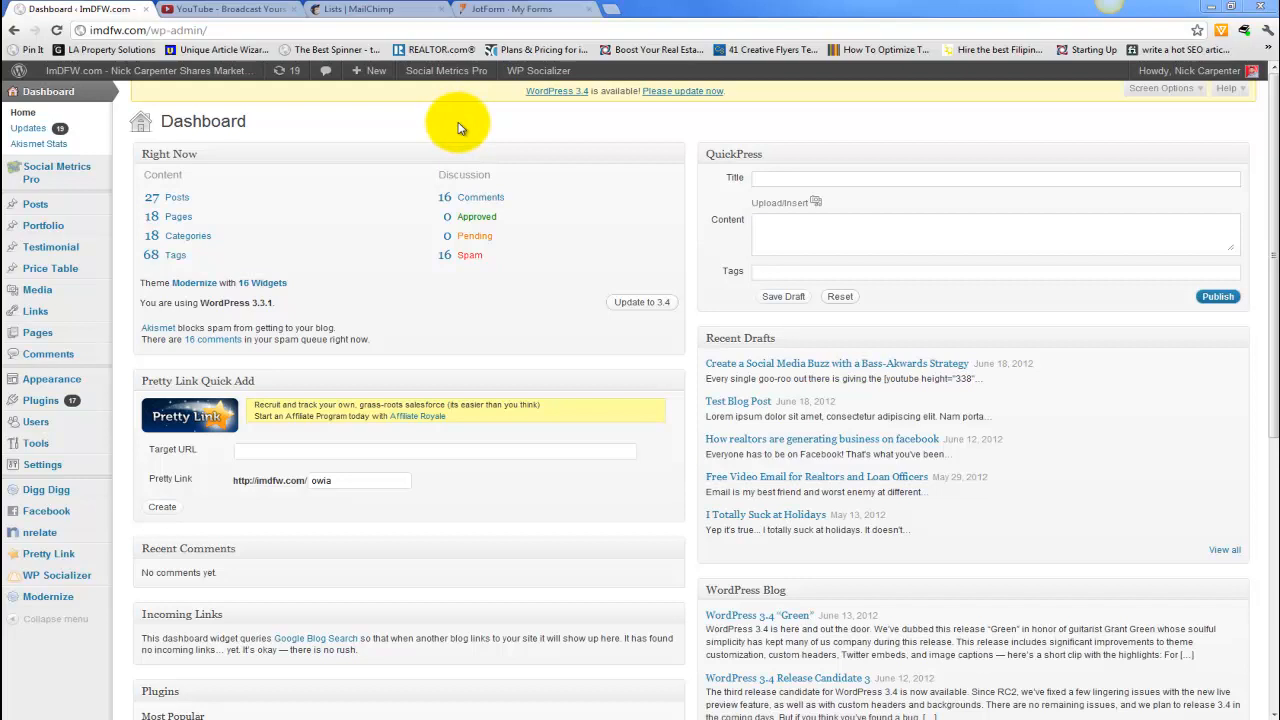
mouse_move(350, 126)
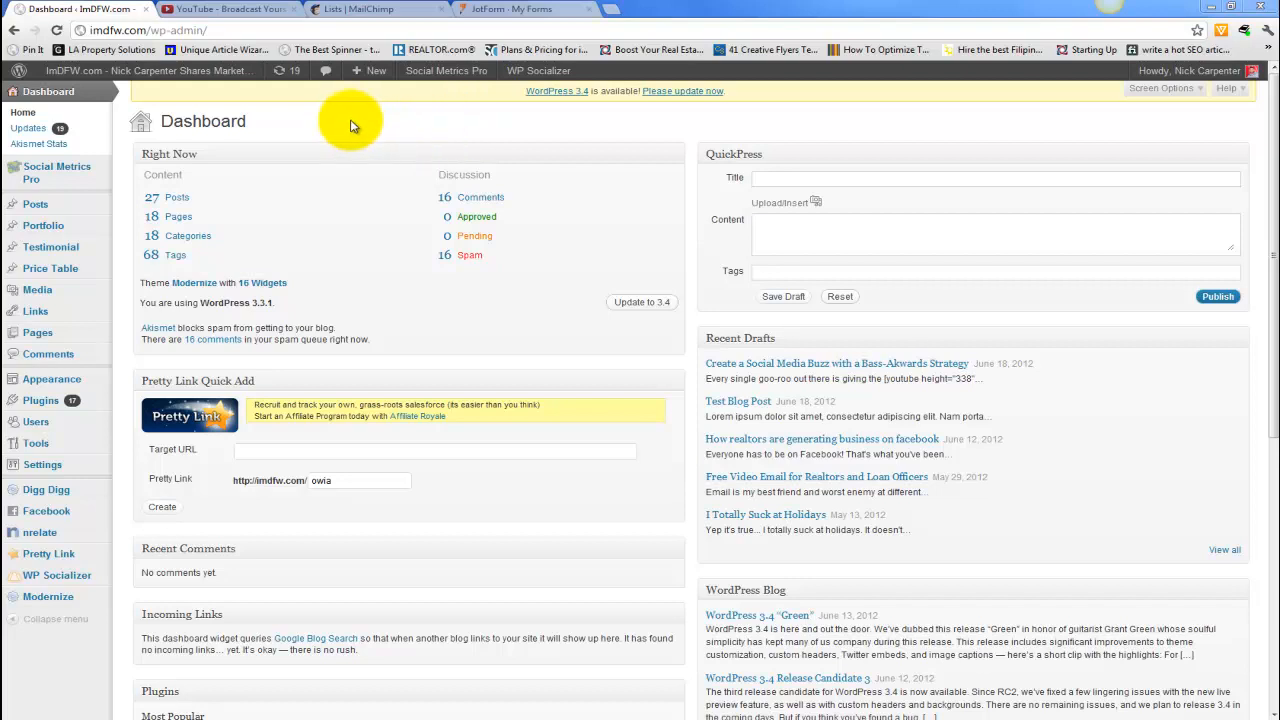
Step: Start a new blank page from the WordPress dashboard via Pages > Add New
click(370, 70)
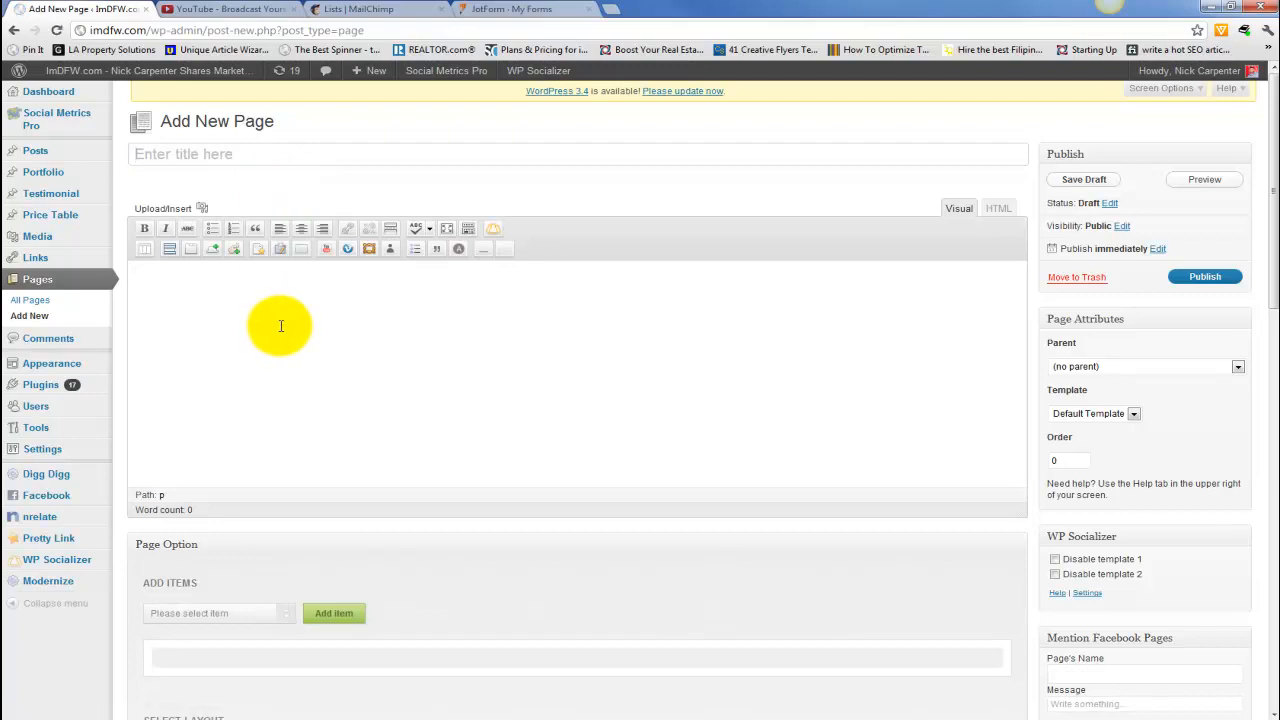
Step: Enter 'Test Landing Page' as the title of the new page
click(224, 154)
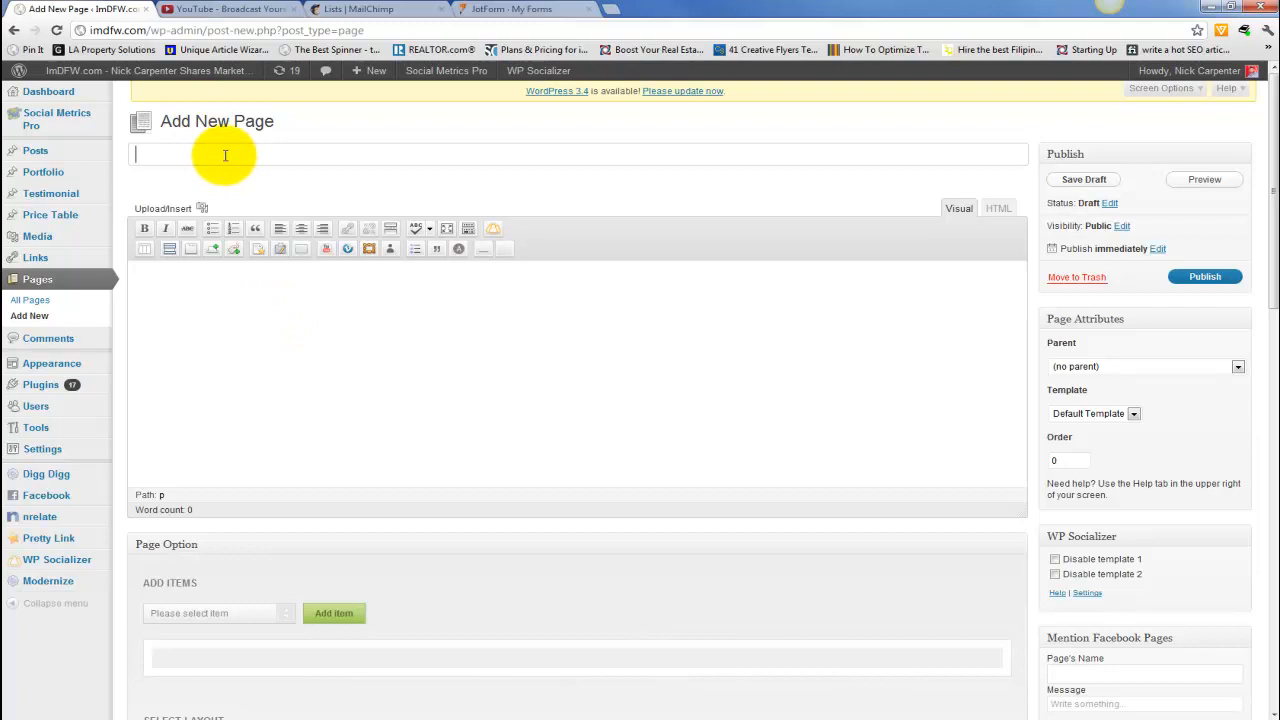
text(Test Landing Page)
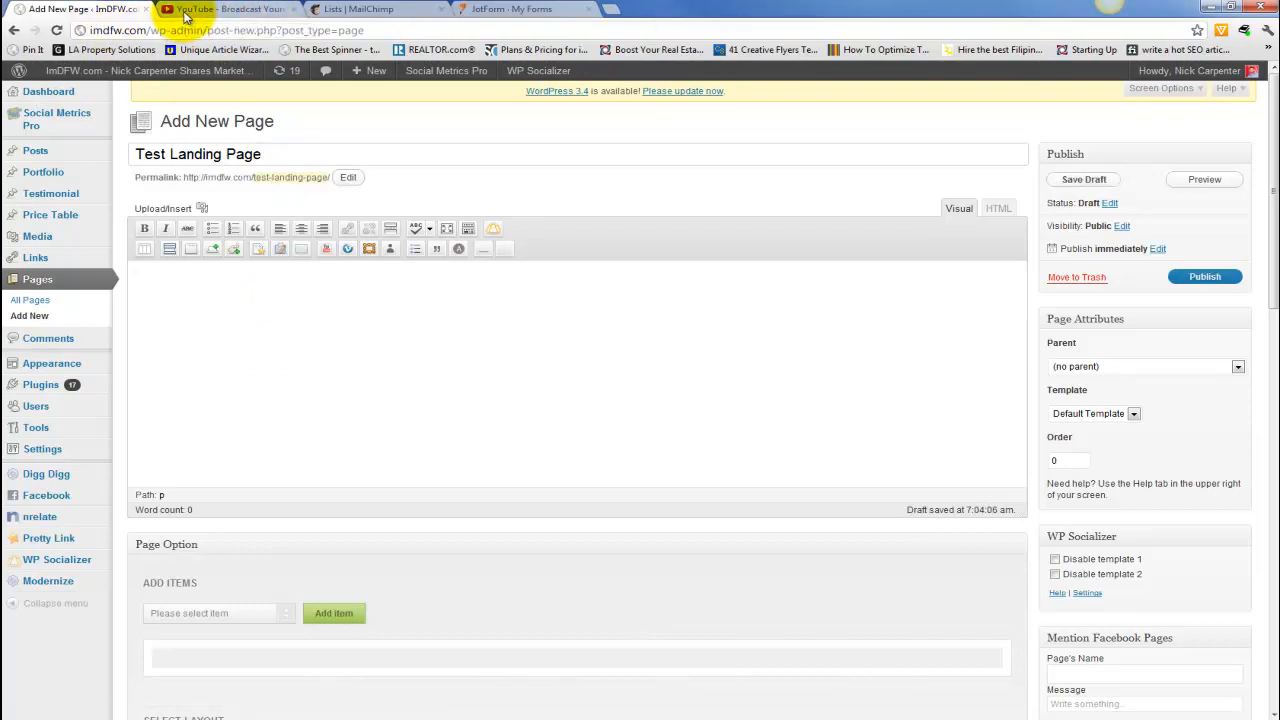
Step: Bring up the Share options for the Residual Income for Realtors & Loan Officers video on YouTube
click(230, 8)
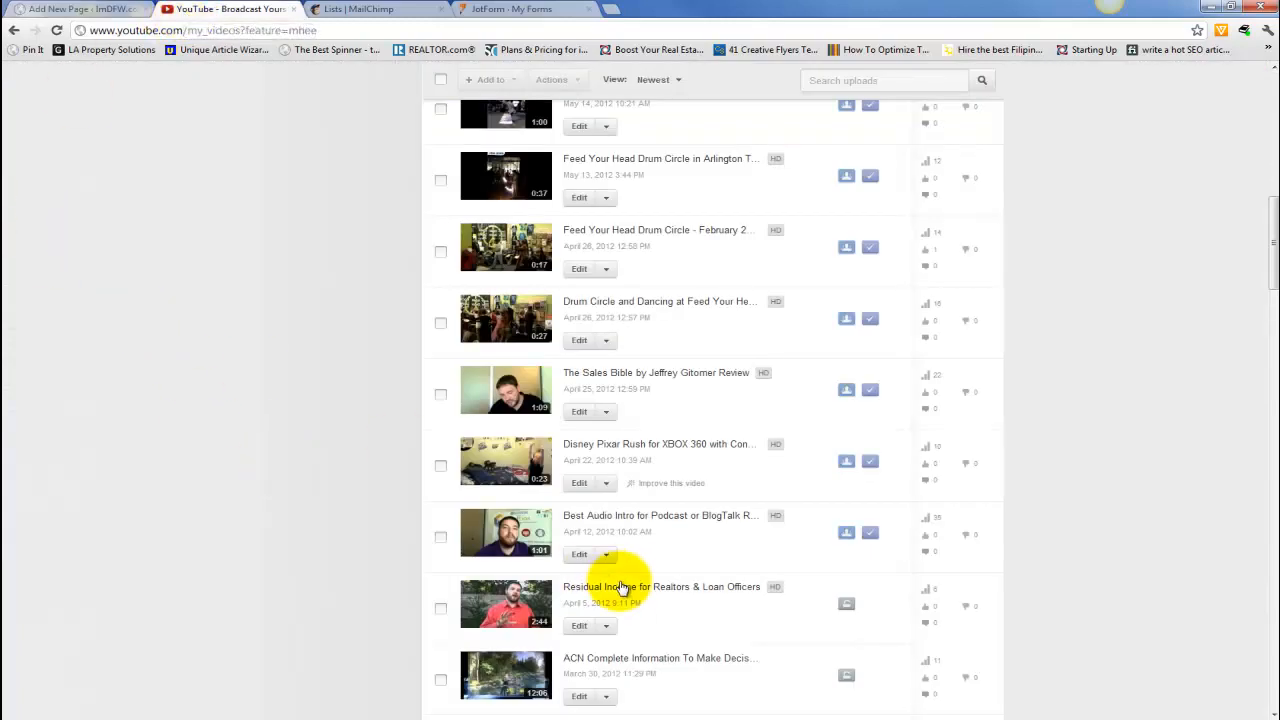
click(660, 586)
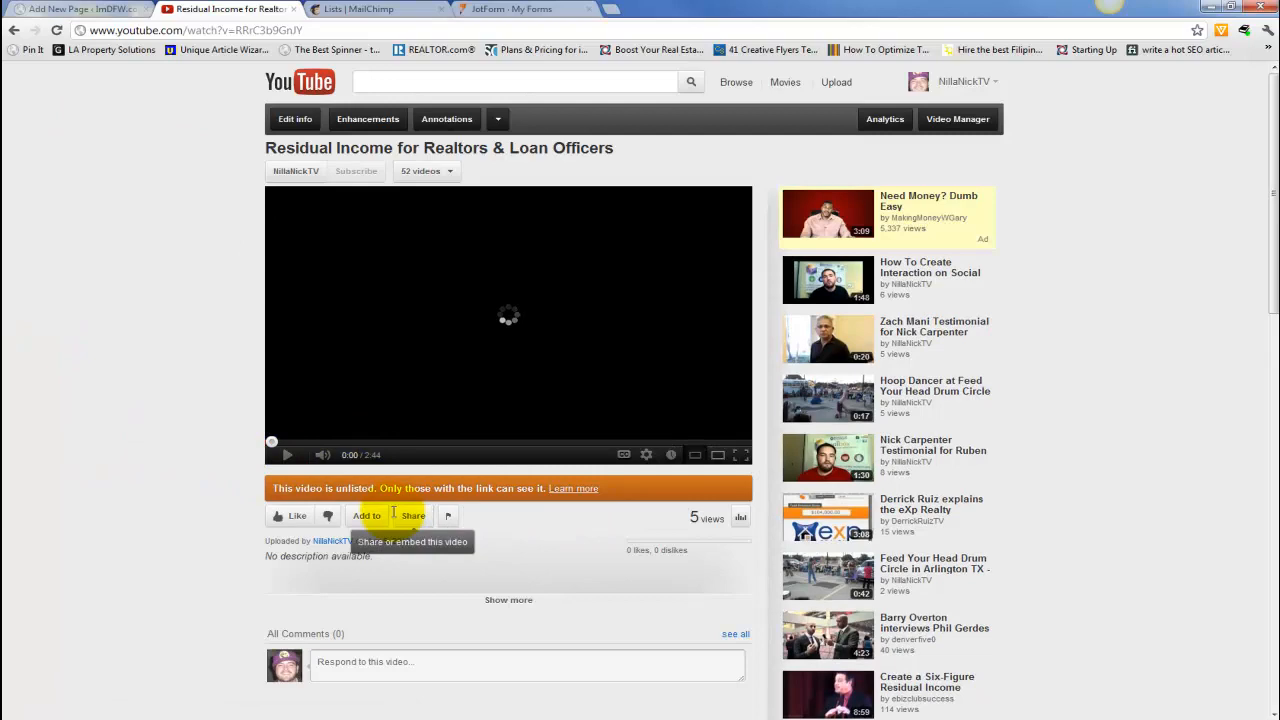
click(412, 516)
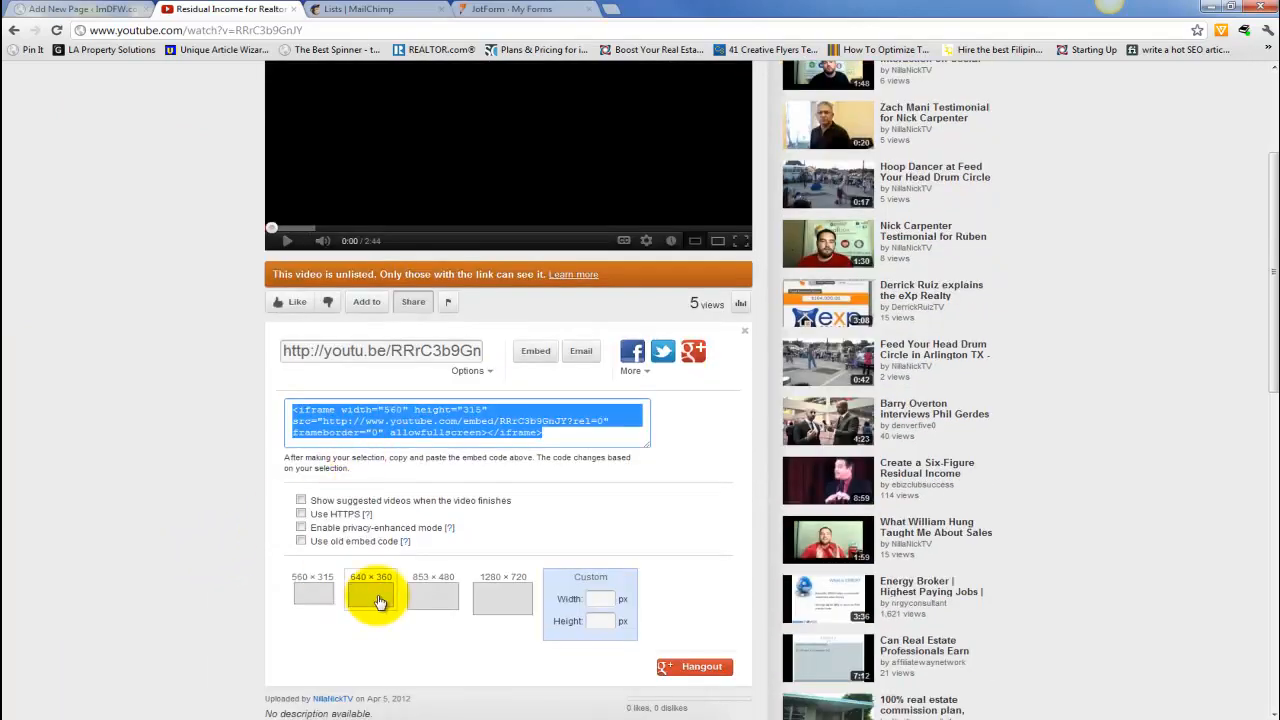
Step: Copy the 640 × 360 iframe embed code and return to the landing page draft
click(370, 596)
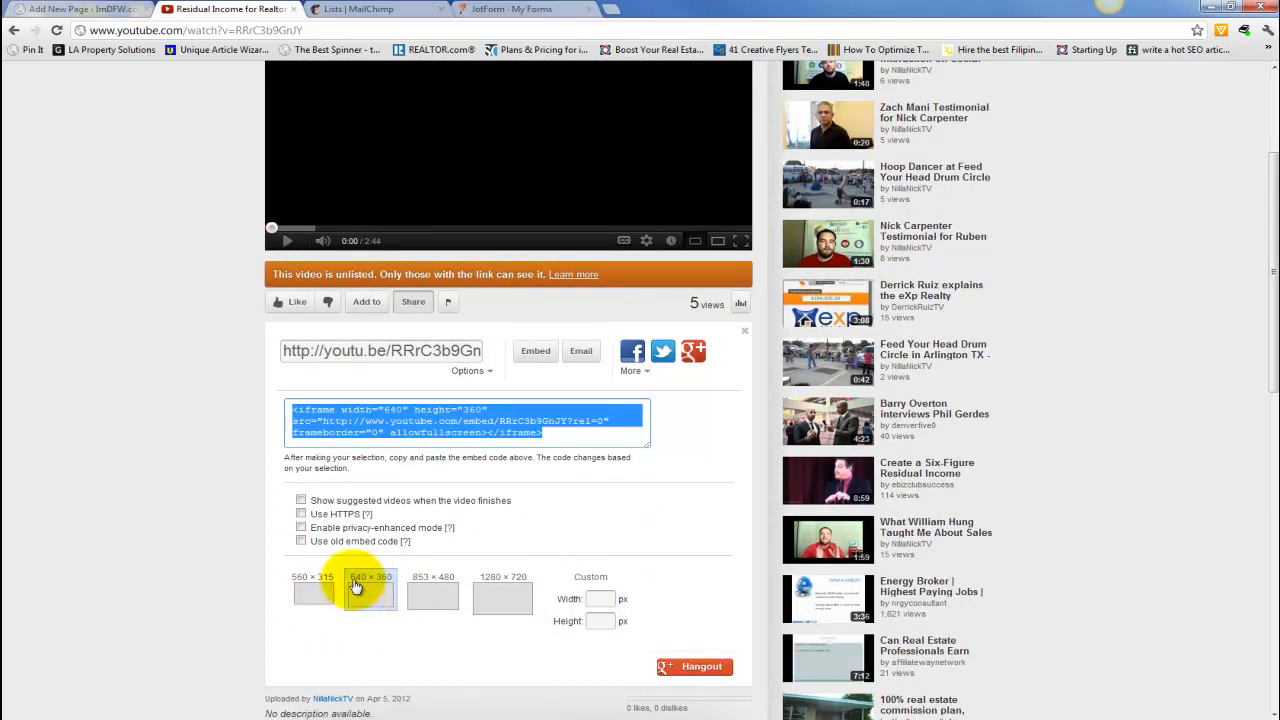
click(370, 590)
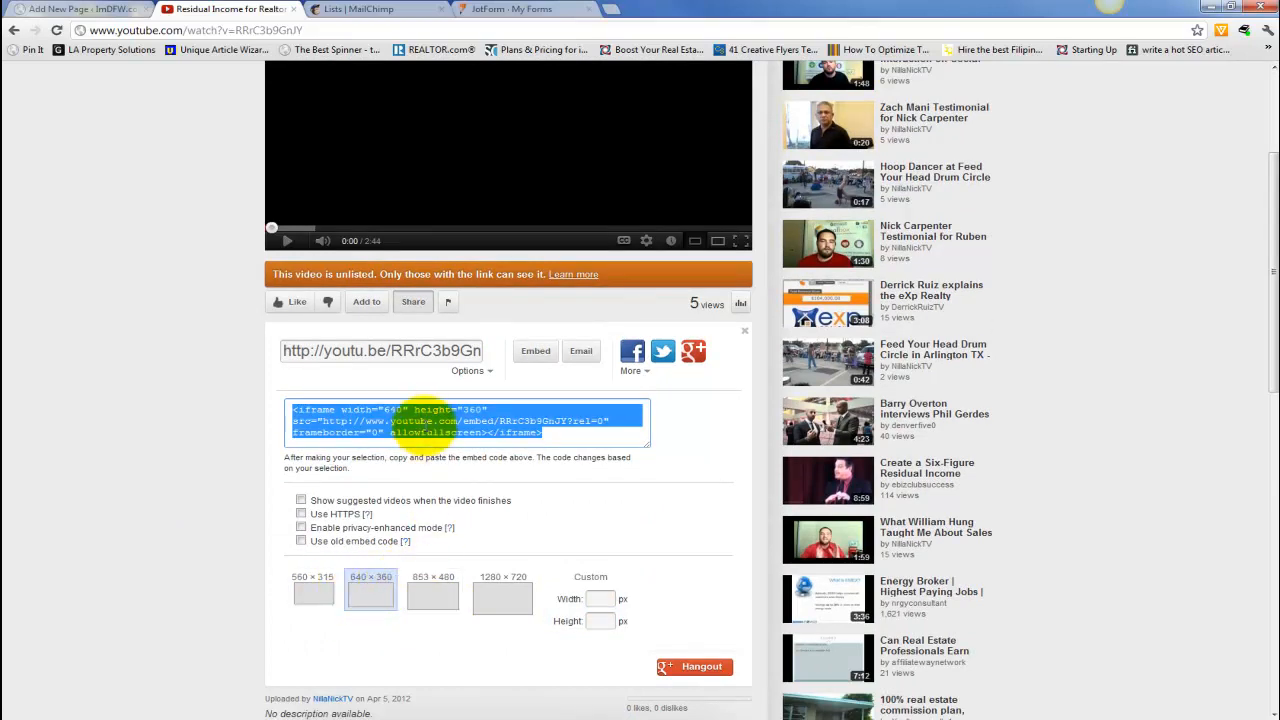
mouse_move(62, 238)
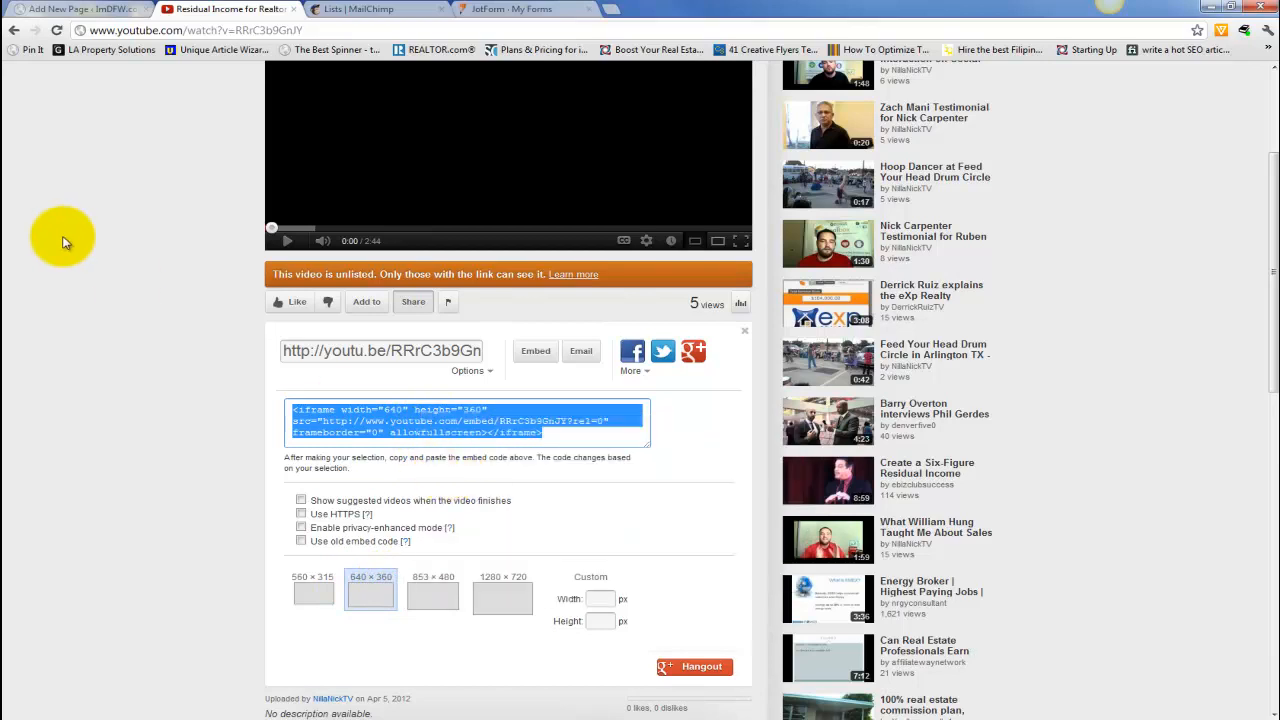
click(80, 8)
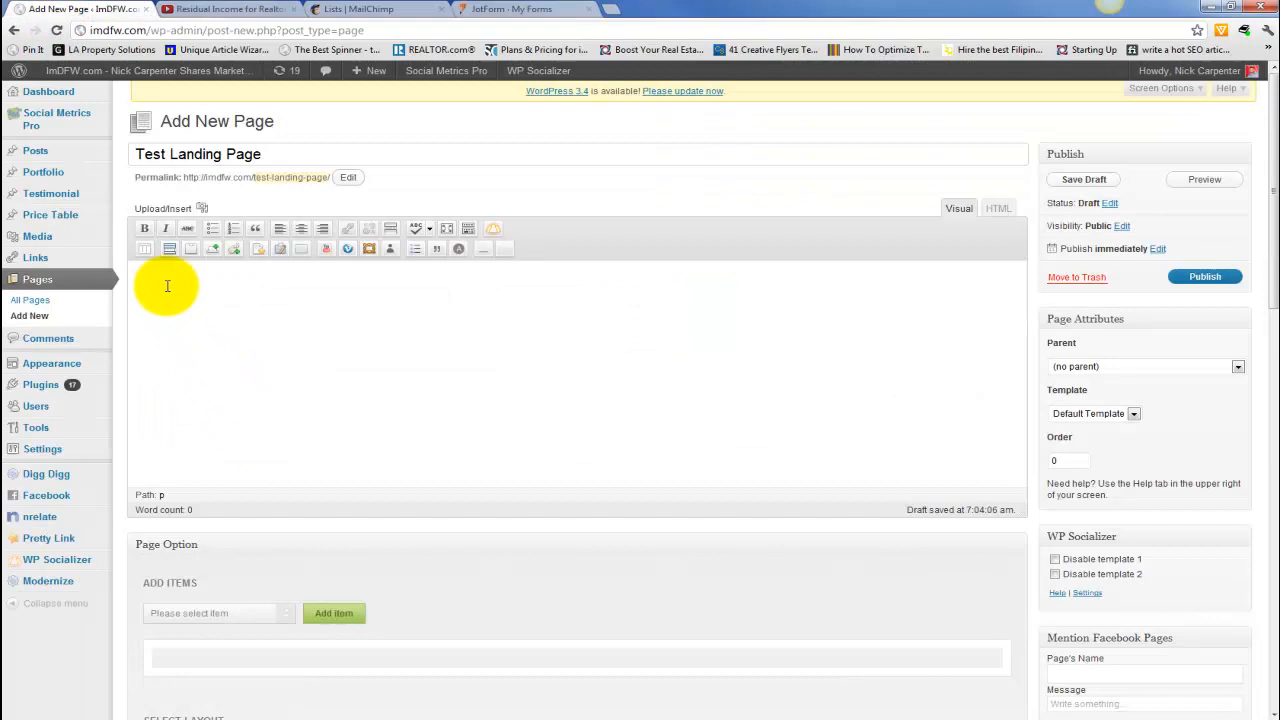
Step: Paste the YouTube iframe into the page body and insert a half-width column shortcode
text(<iframe width="640" height="360" src="http://www.youtube.com/embed/RRrC3b9GnJY?rel=0" frameborder="0" allowfullscreen></iframe>)
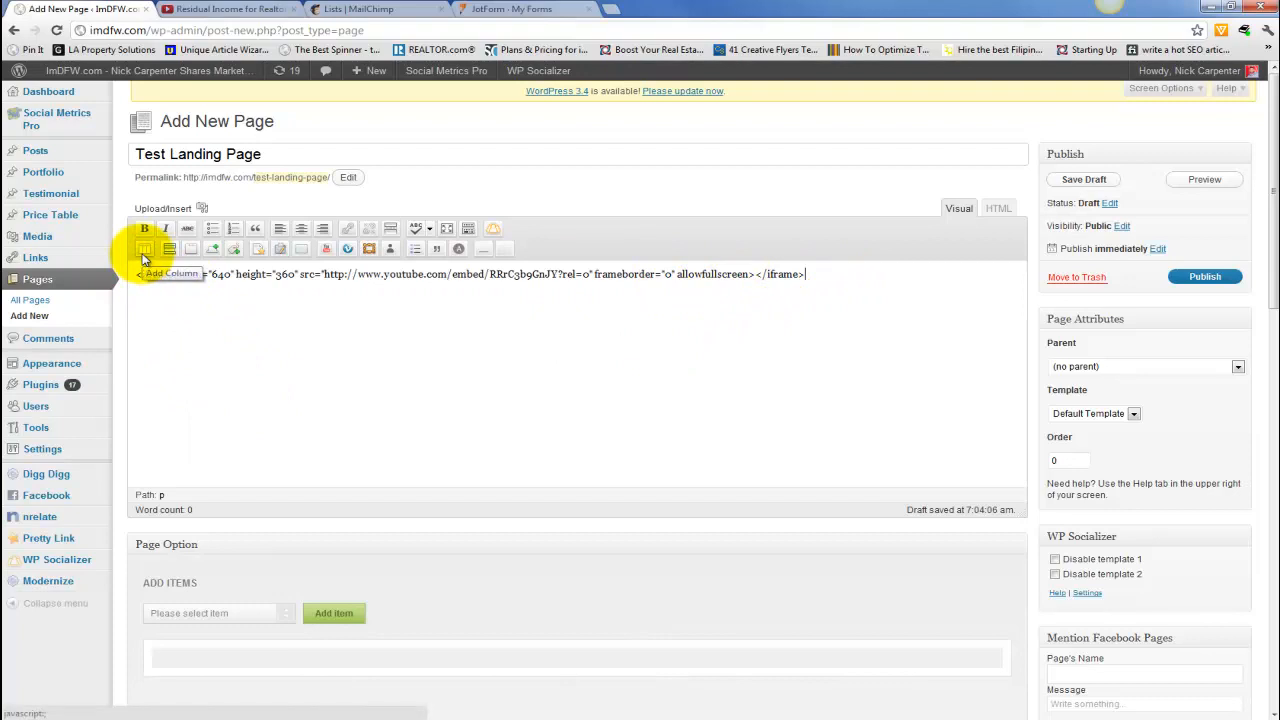
click(144, 248)
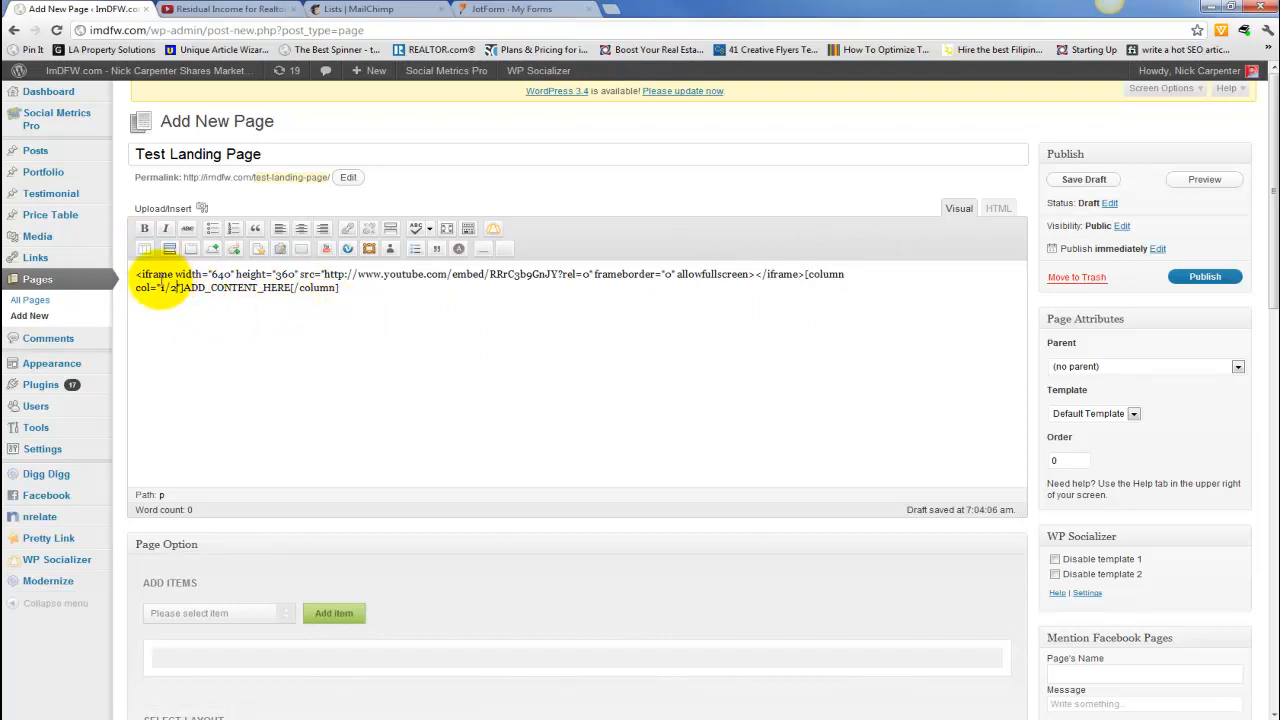
Step: Move the iframe inside the first column and add a second half-width column below it
drag(136, 274, 756, 274)
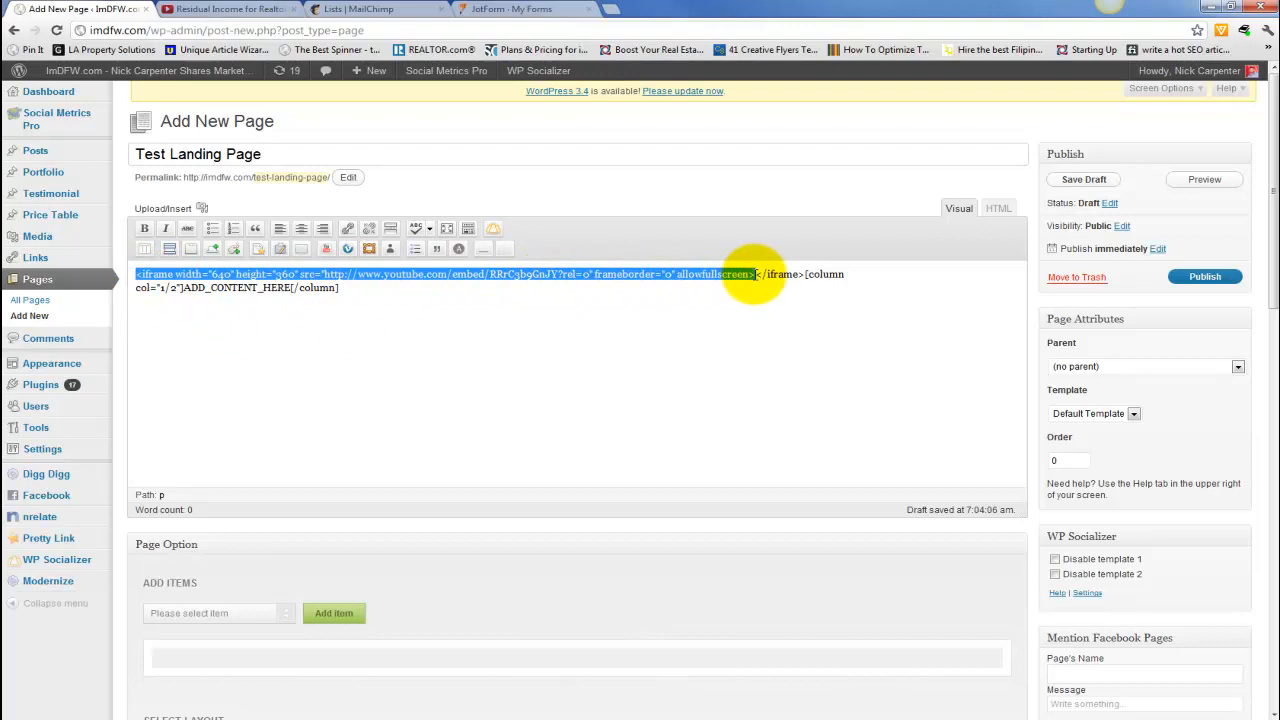
right_click(778, 274)
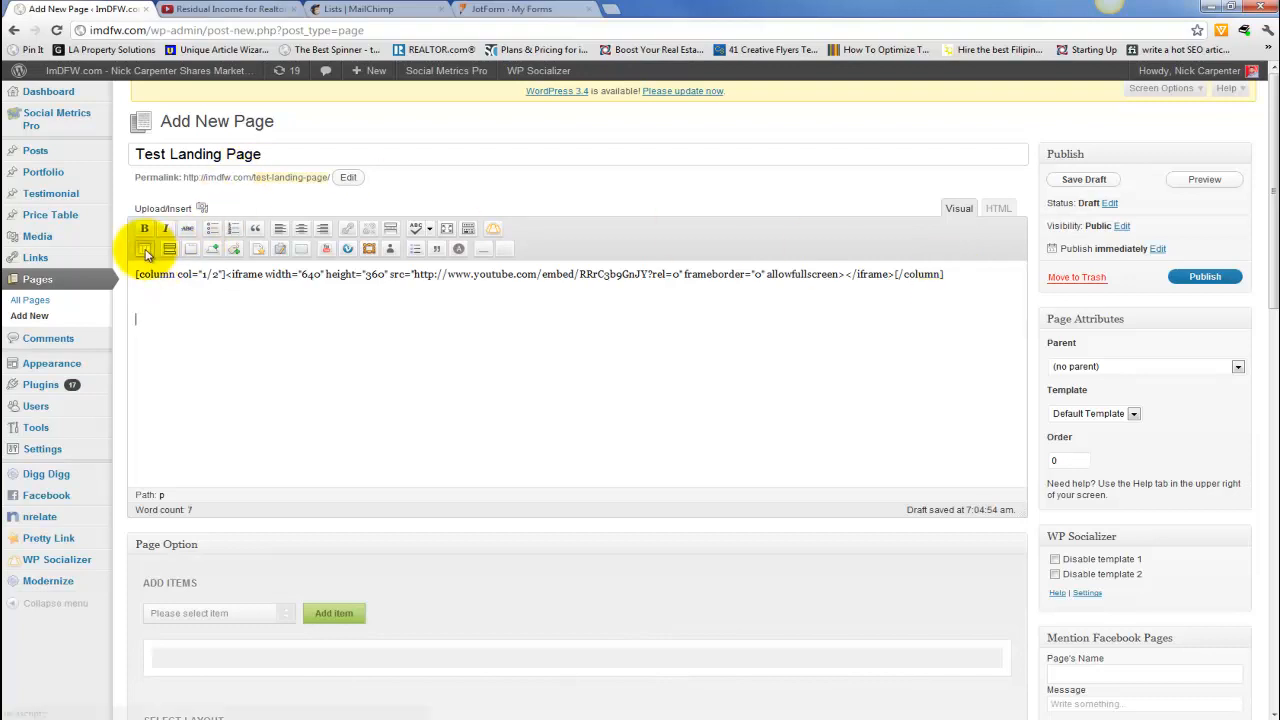
click(144, 248)
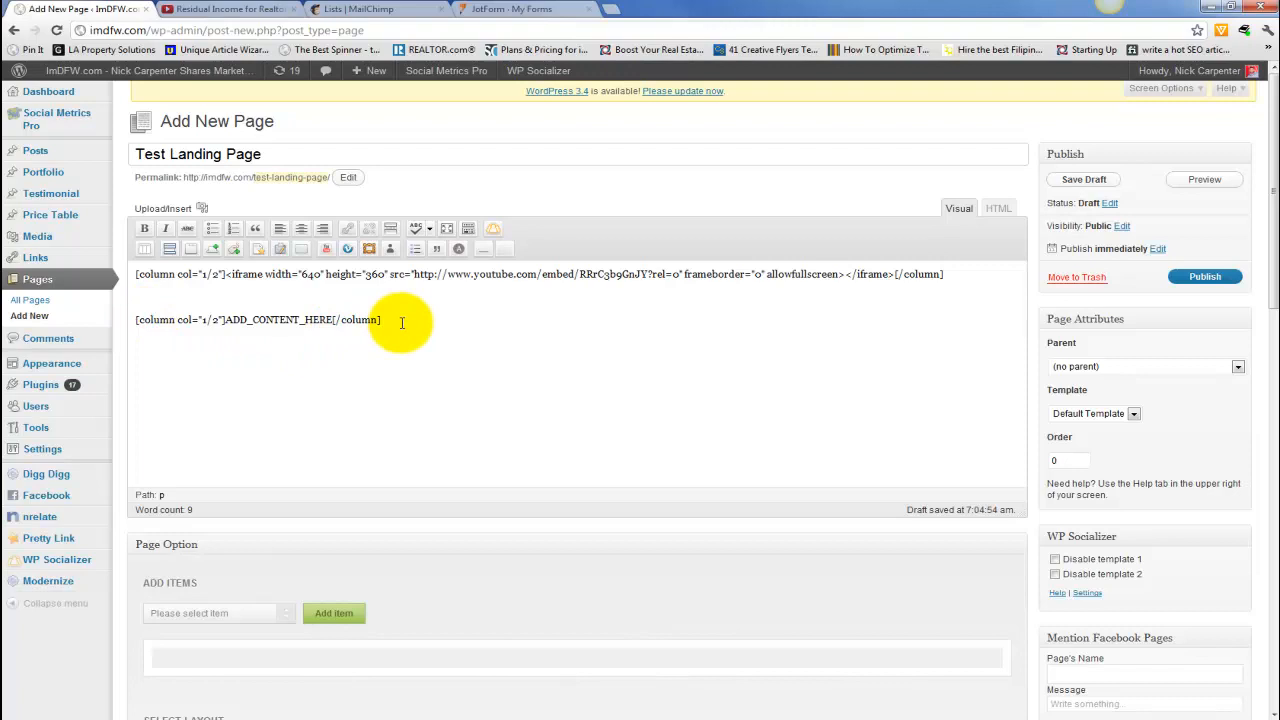
Step: Start a new form from JotForm's My Forms list, bringing up the New Form Wizard
click(510, 8)
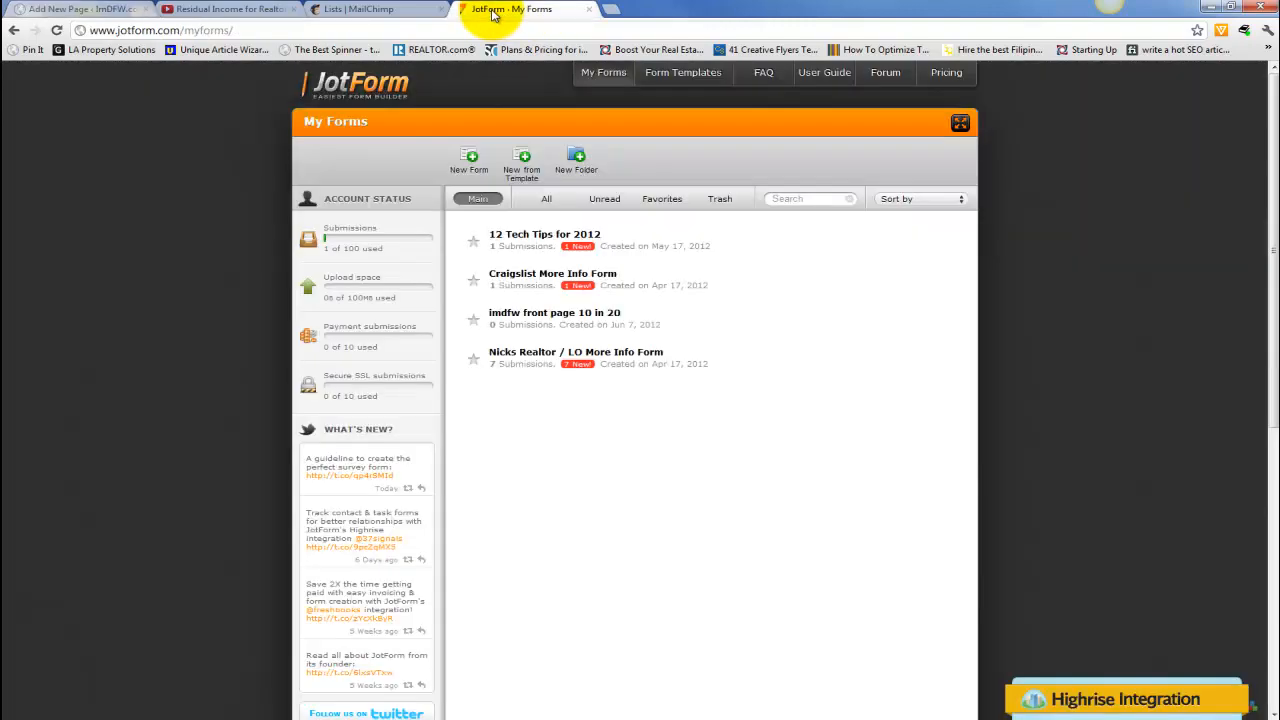
click(76, 8)
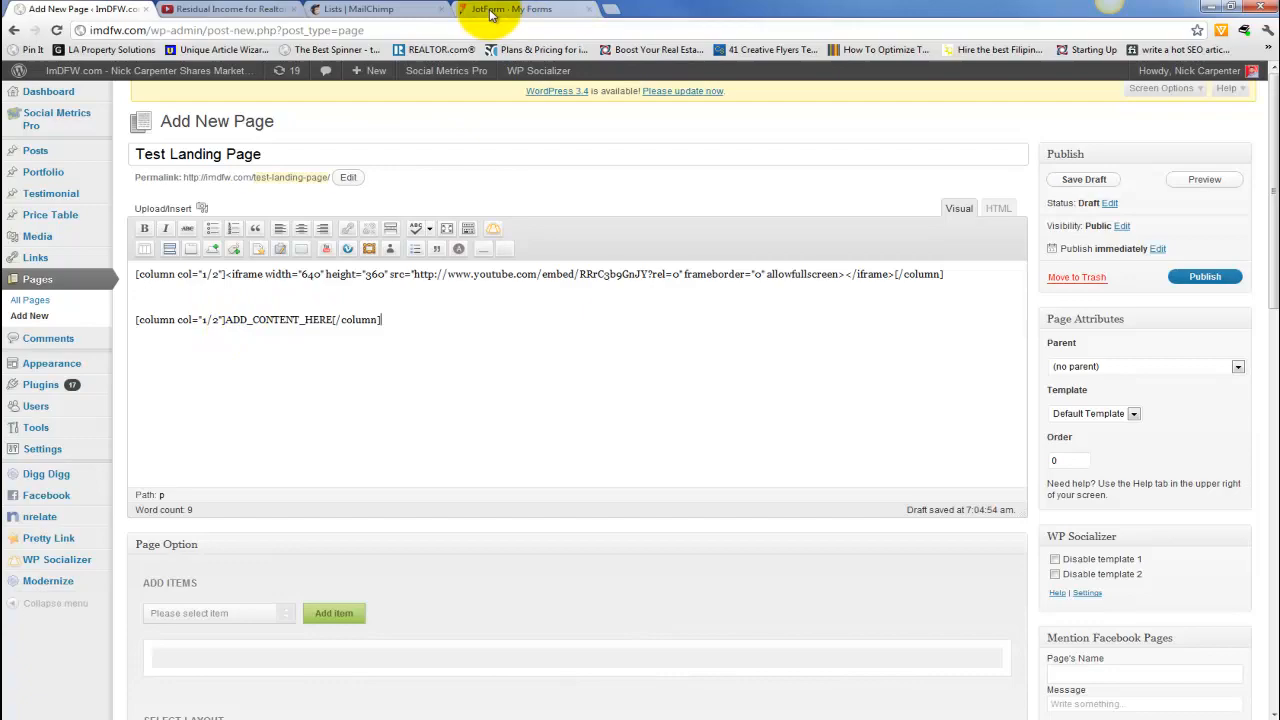
click(512, 8)
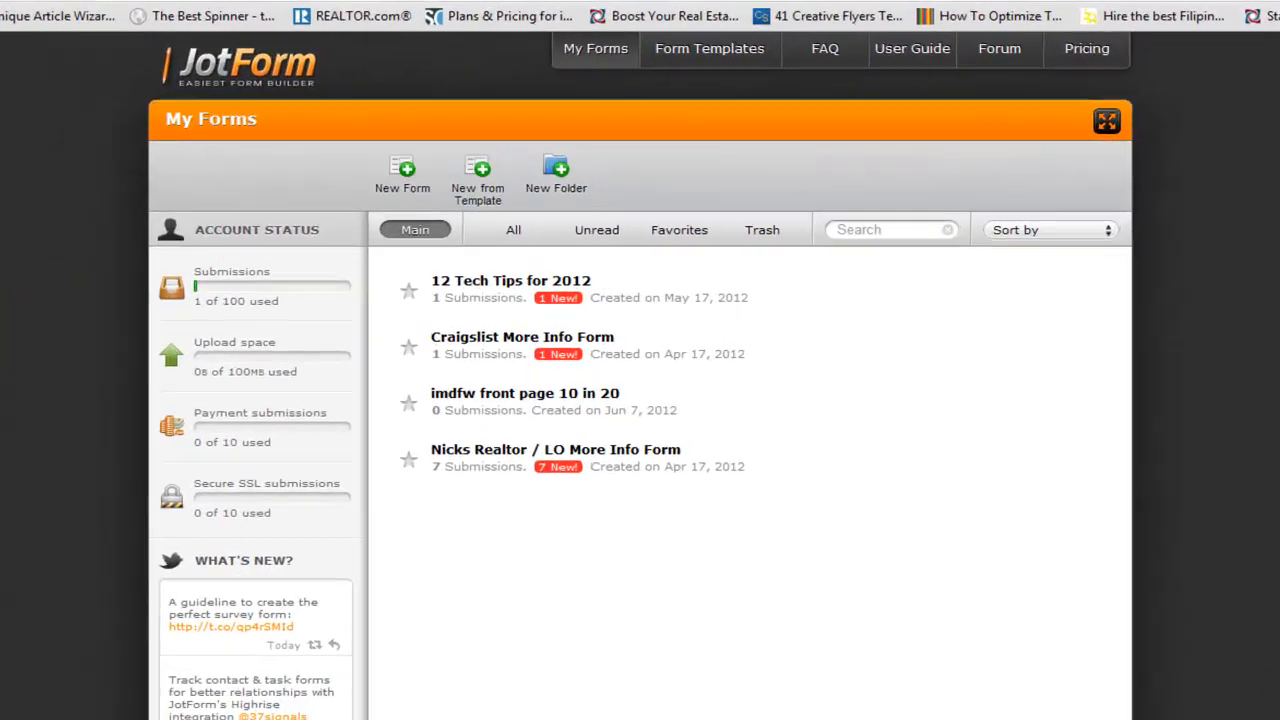
click(402, 176)
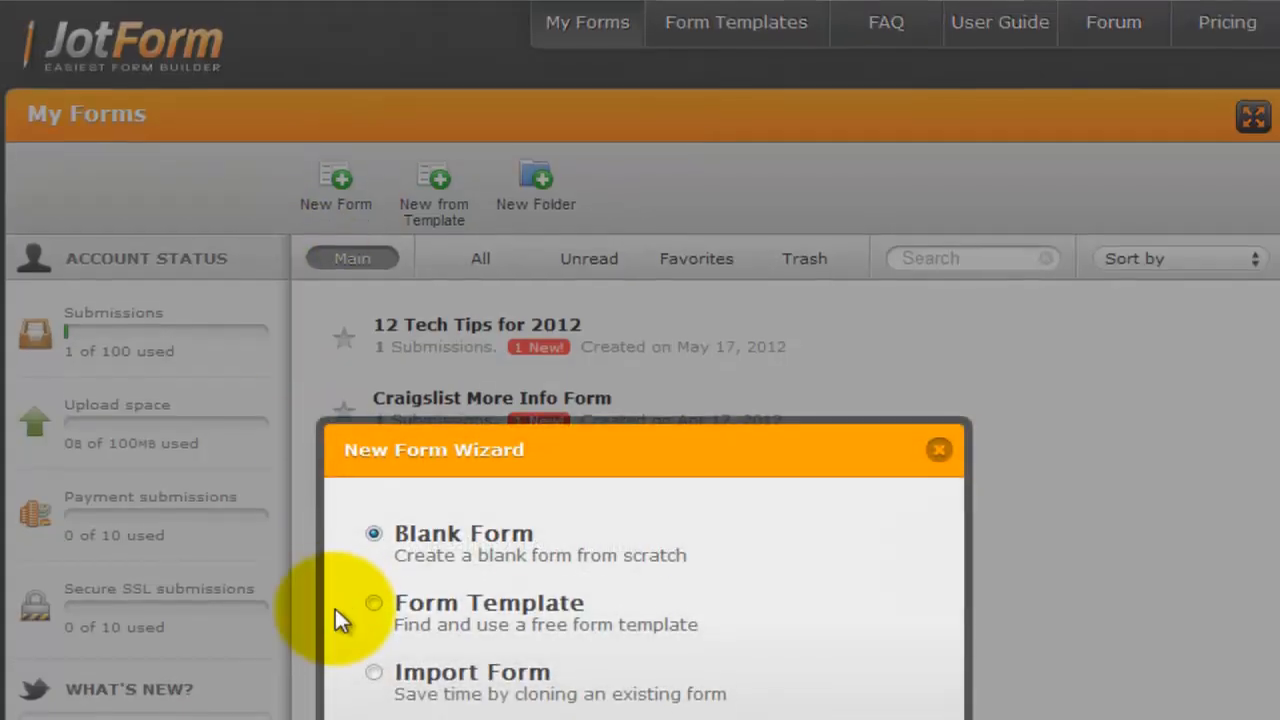
Step: Choose Form Template in the wizard and search the templates for 'mailing list'
click(374, 602)
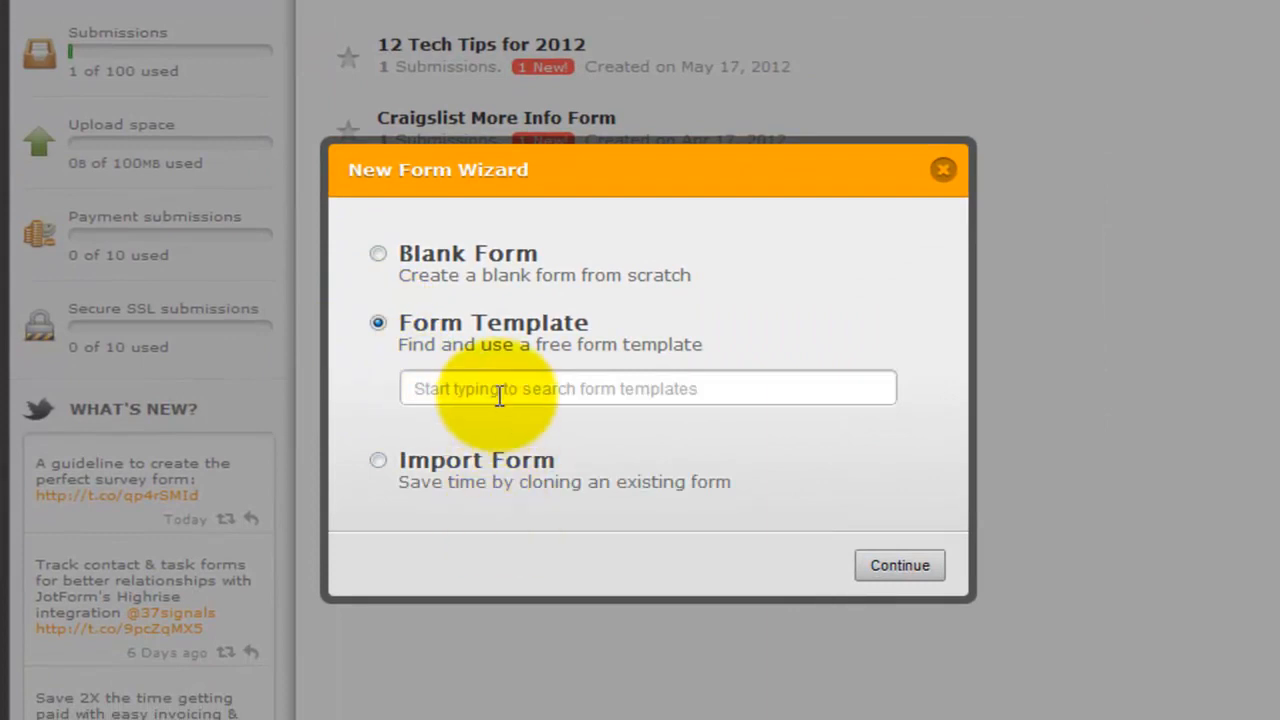
click(648, 388)
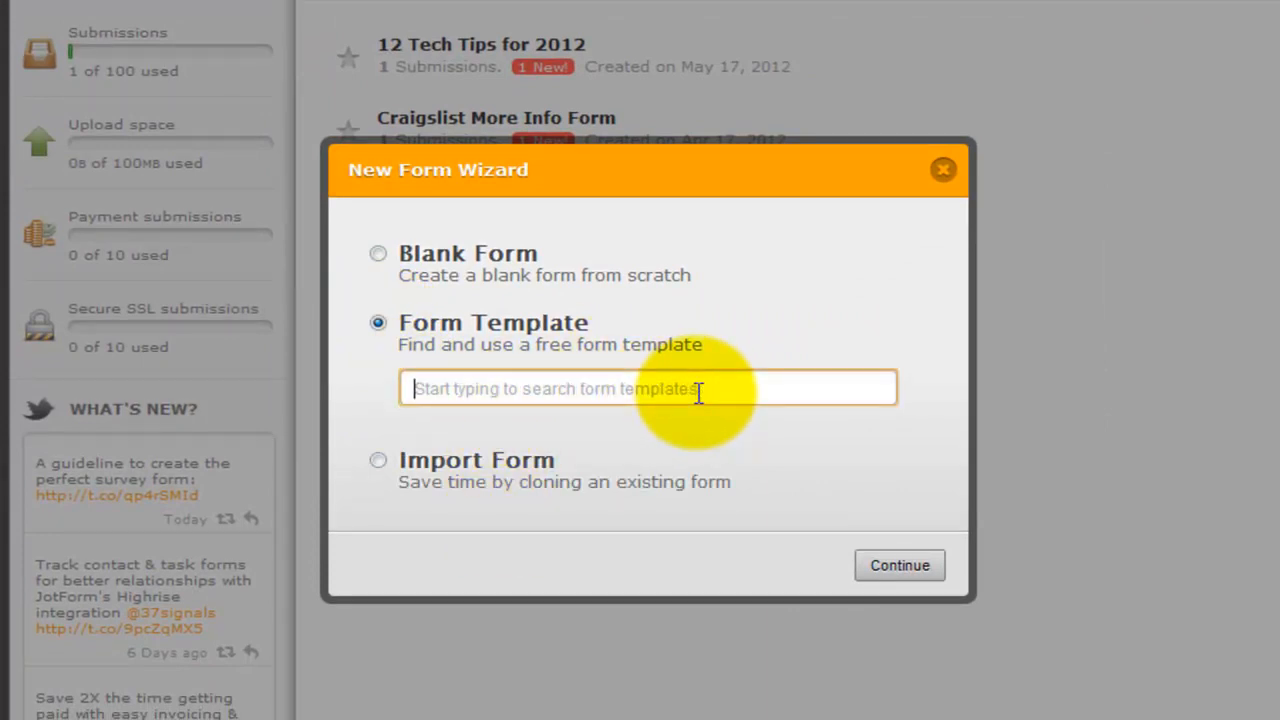
text(mailing list)
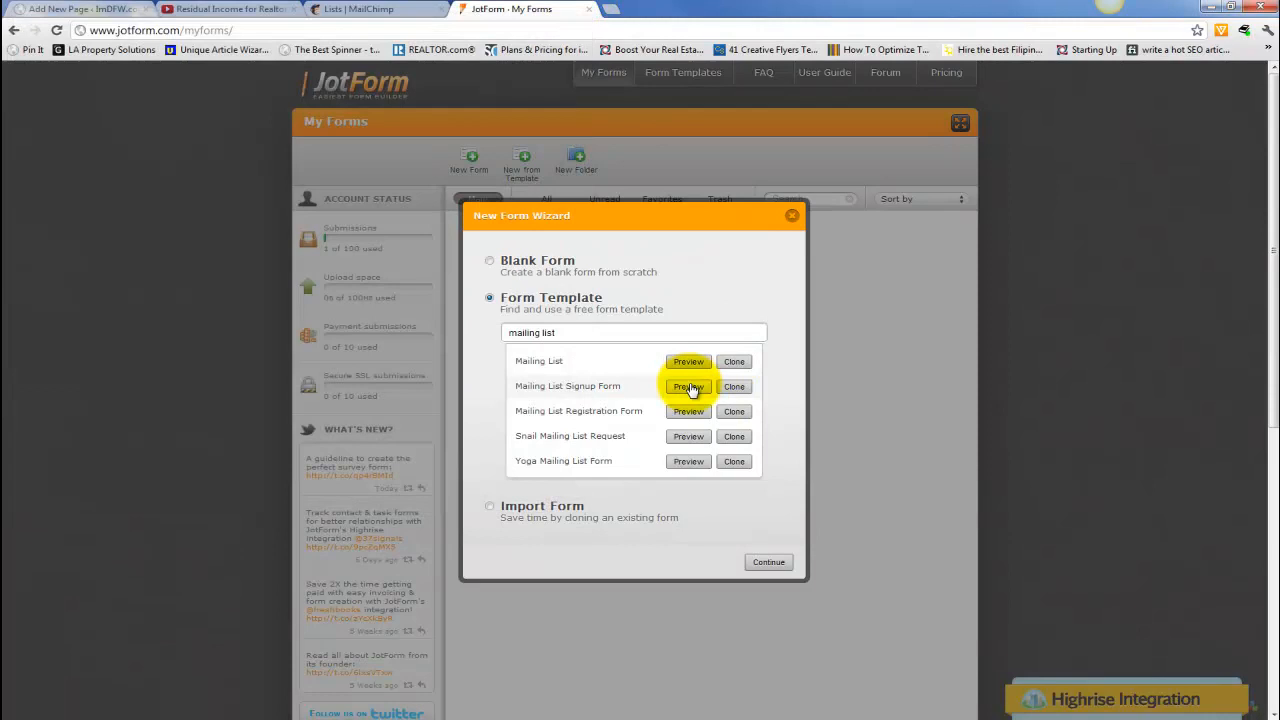
Step: Preview the Mailing List Signup and Small Mailing List Request templates, then continue with the Mailing List template
click(688, 386)
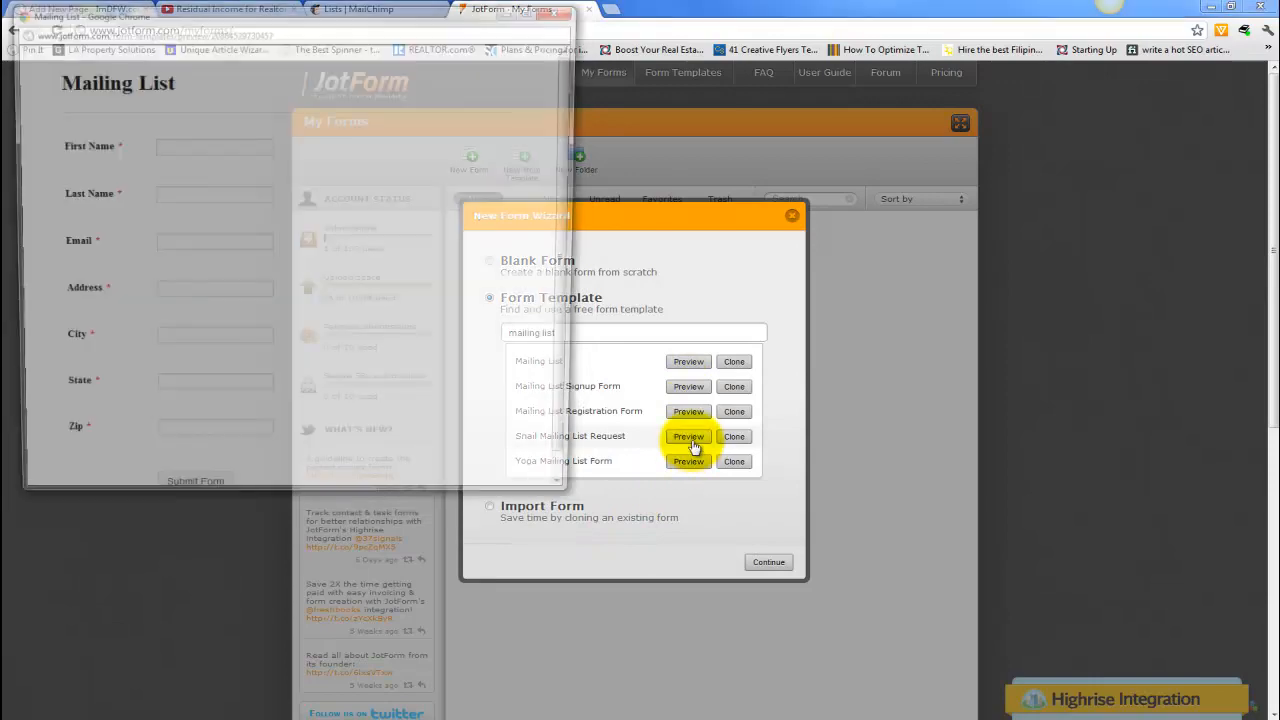
click(688, 436)
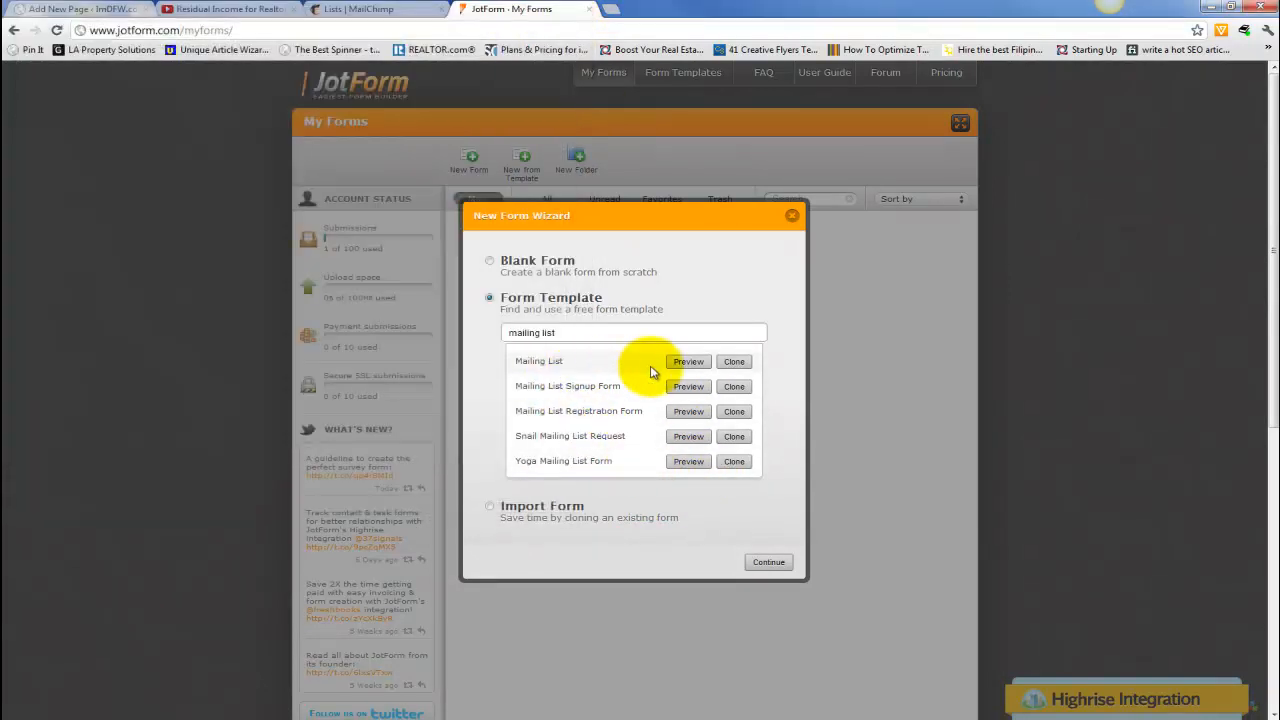
click(688, 360)
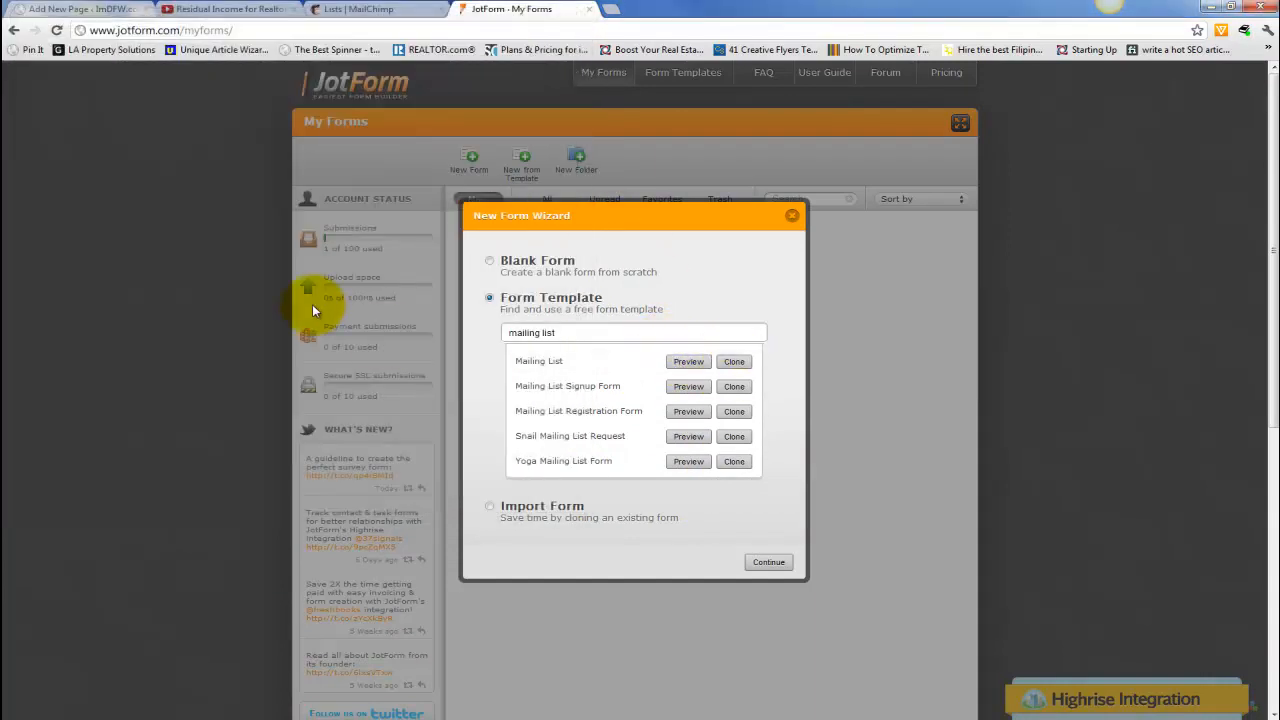
mouse_move(778, 424)
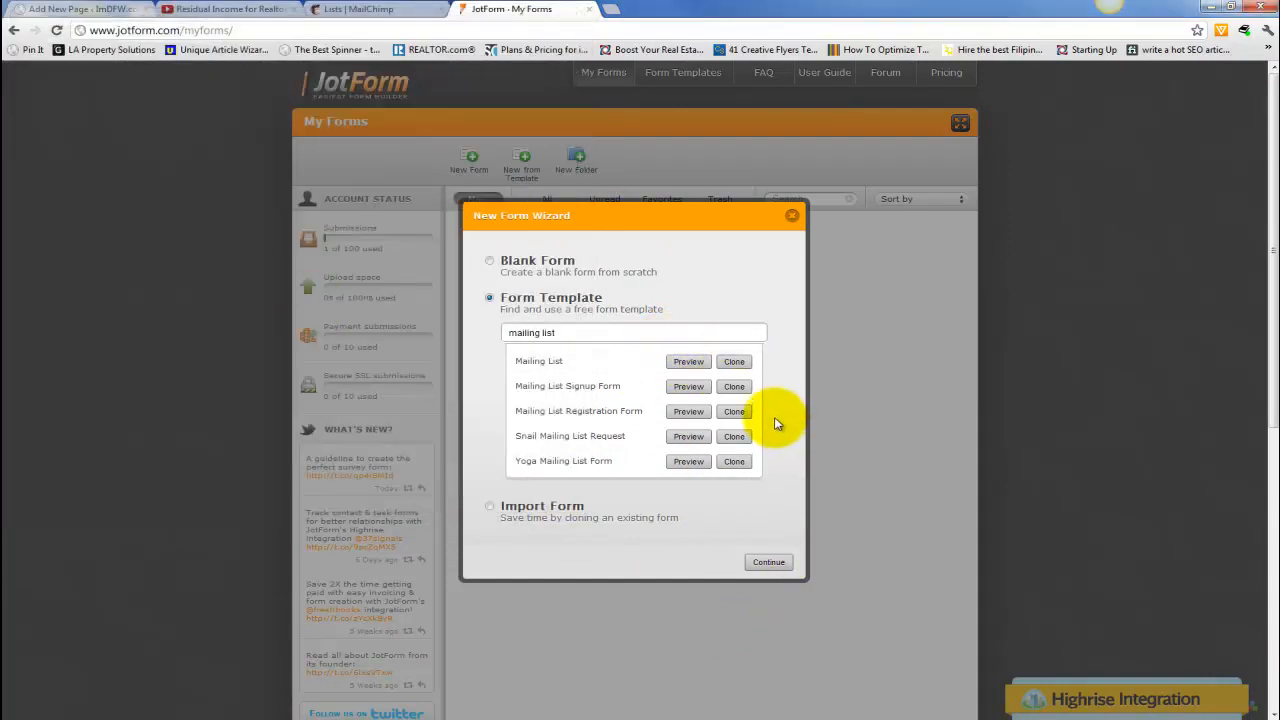
click(768, 560)
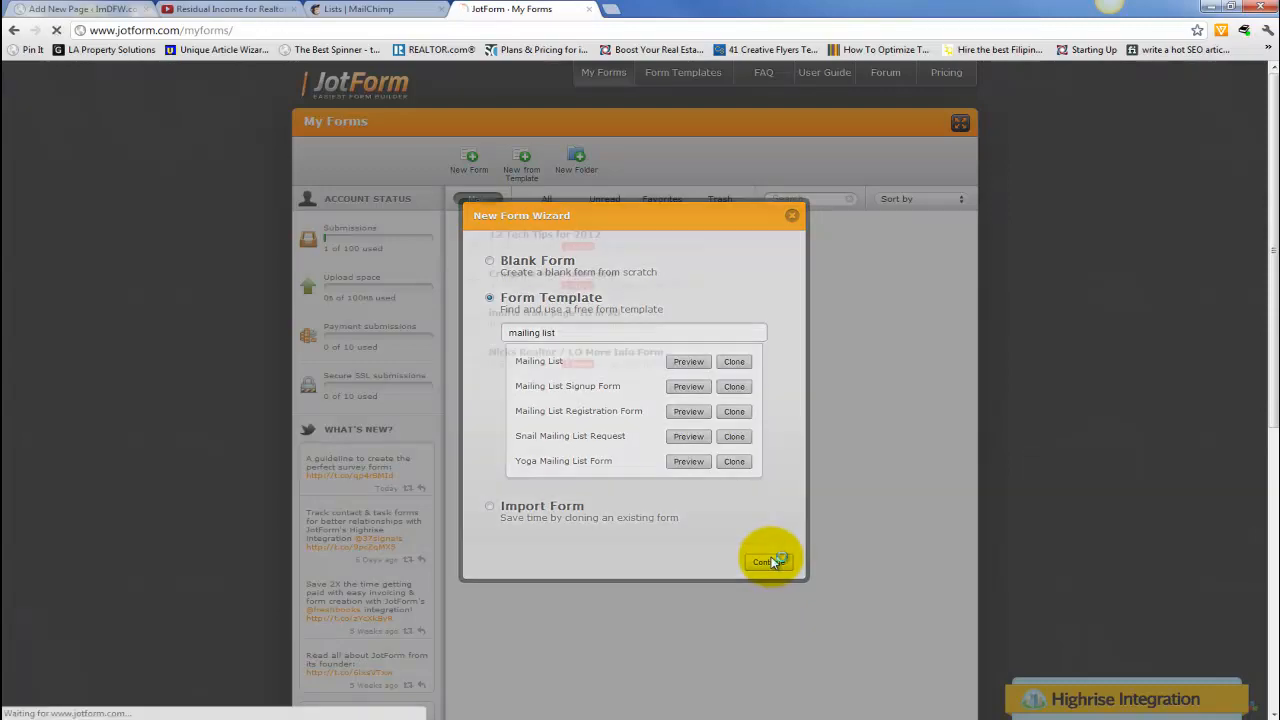
Step: Retitle the form heading to 'Get Free Marketing Tips'
click(768, 560)
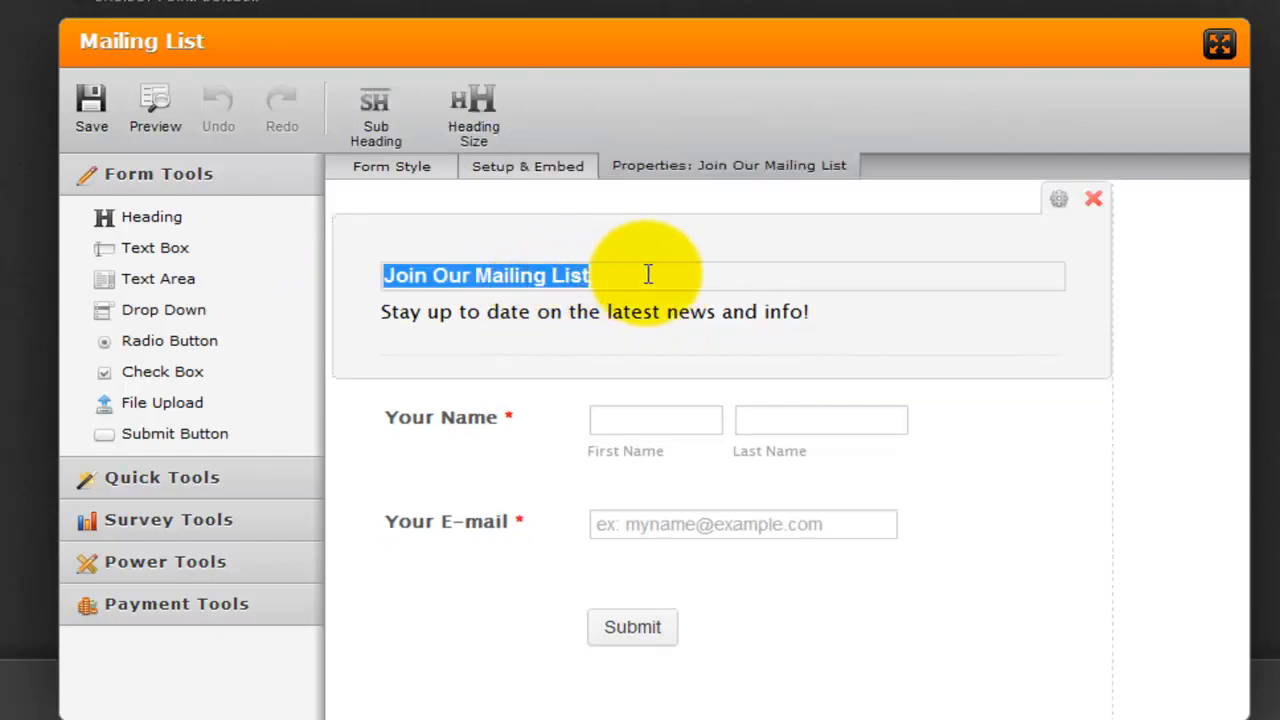
text(get Free Marketing)
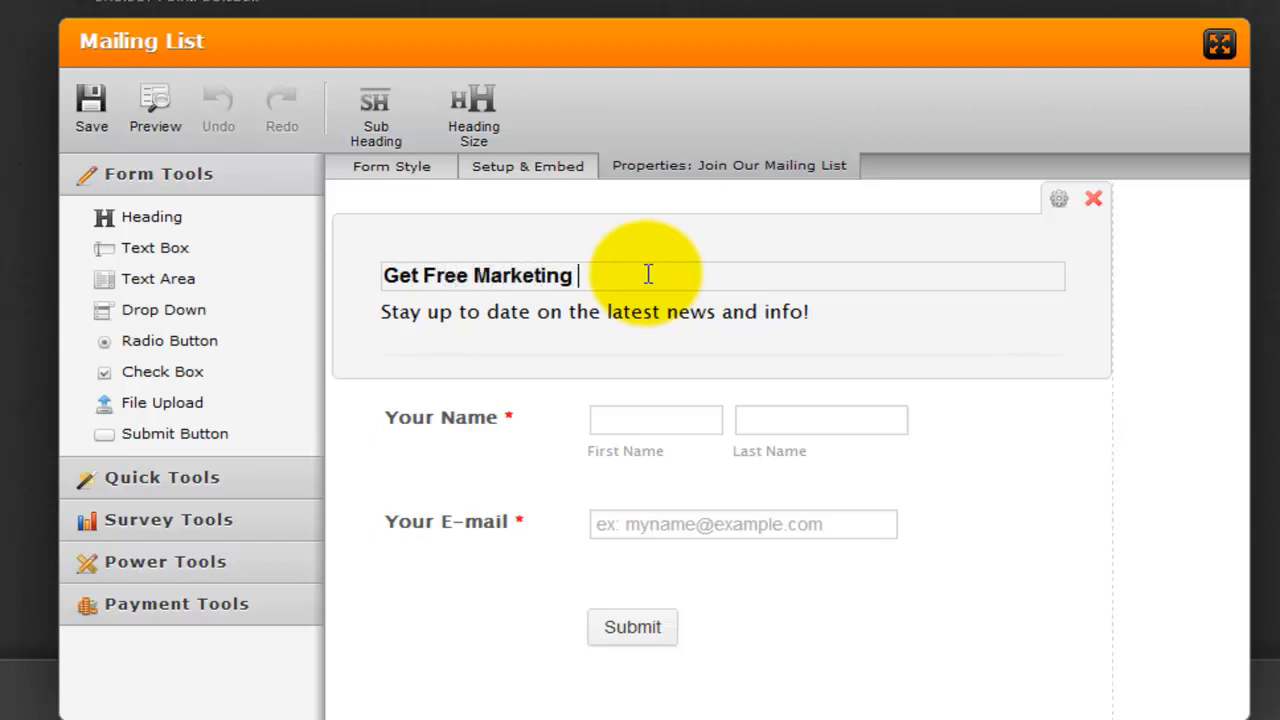
text(Tips)
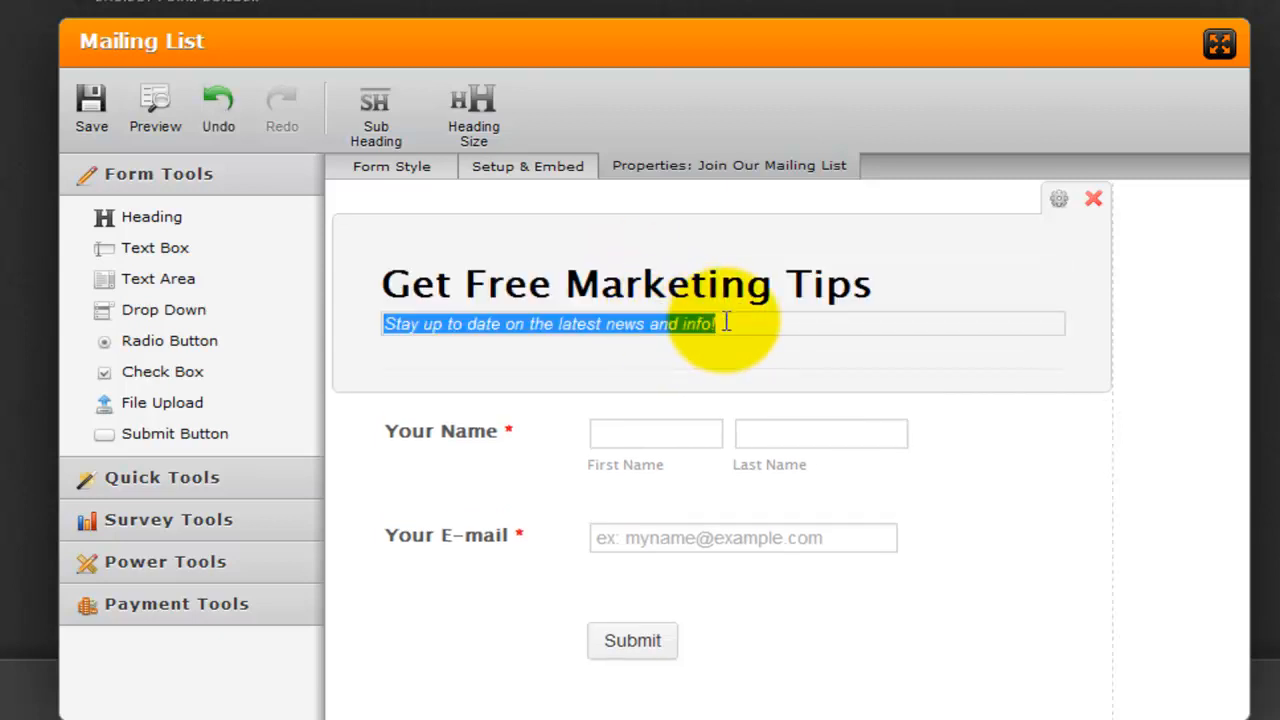
Step: Write the subheading 'Daily email with an insider tip to improve your business', replacing the word 'killer'
text(Daily email weith)
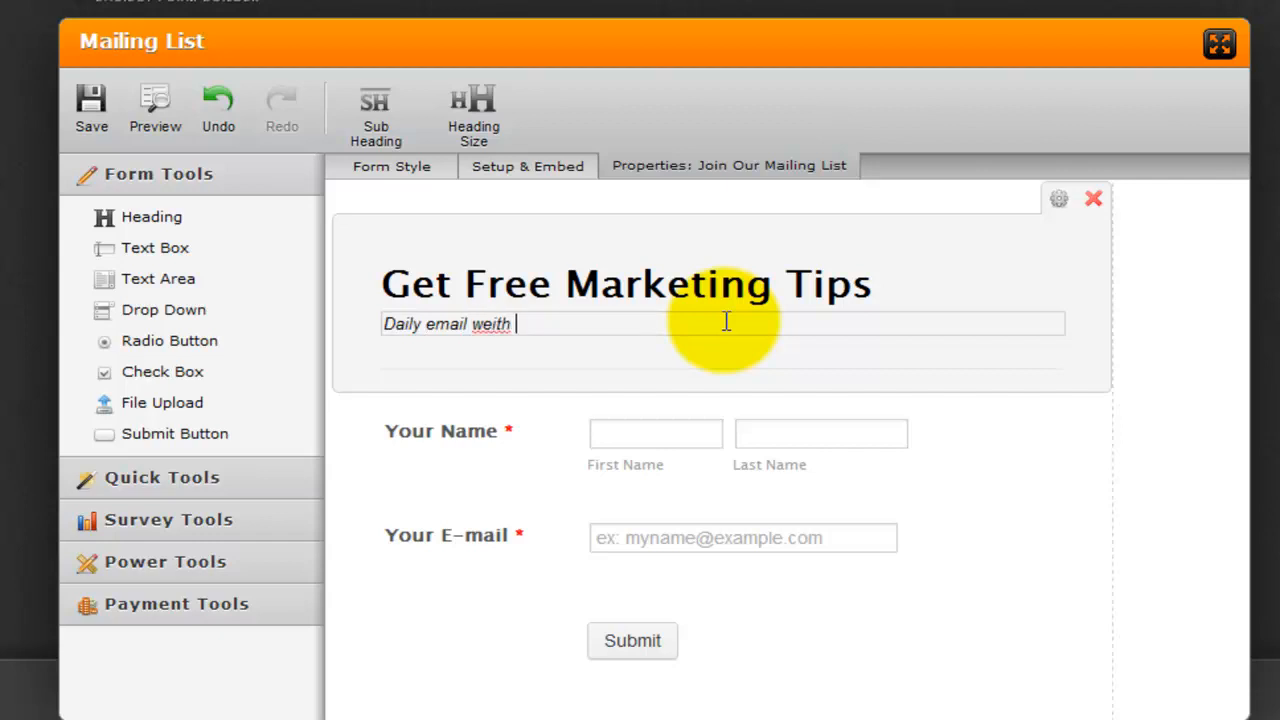
text(with a)
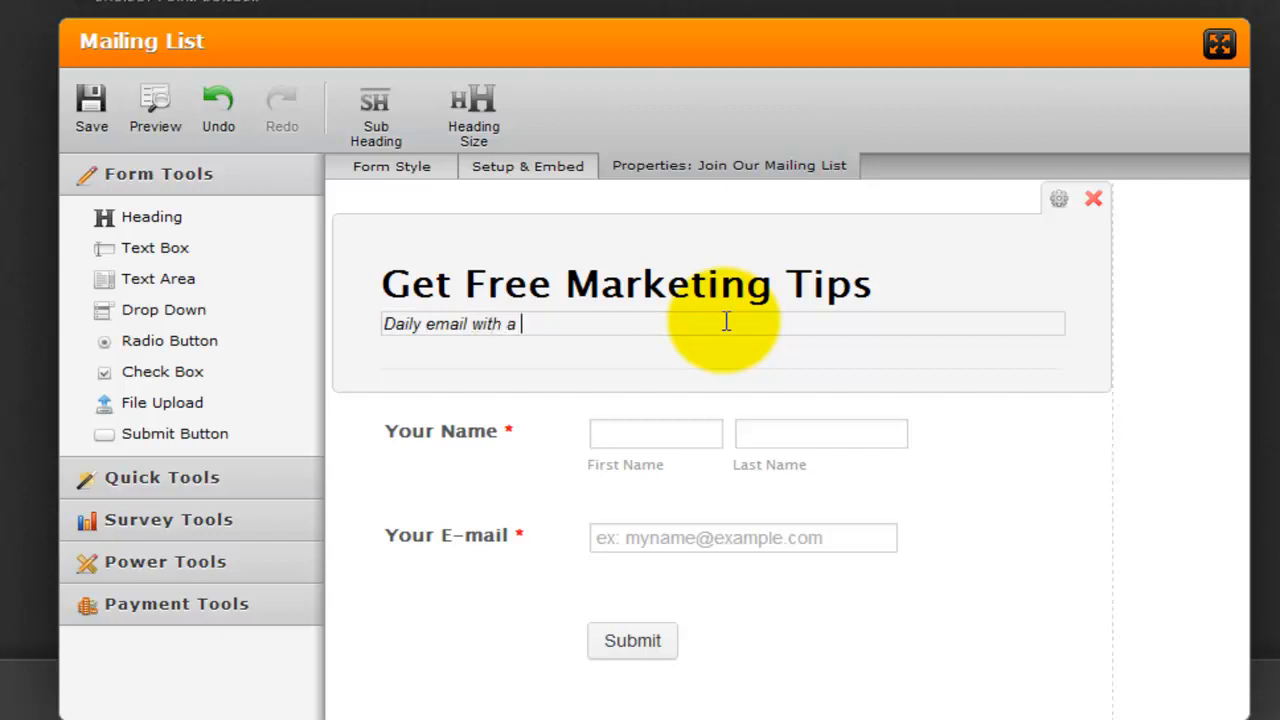
text(killer tip t)
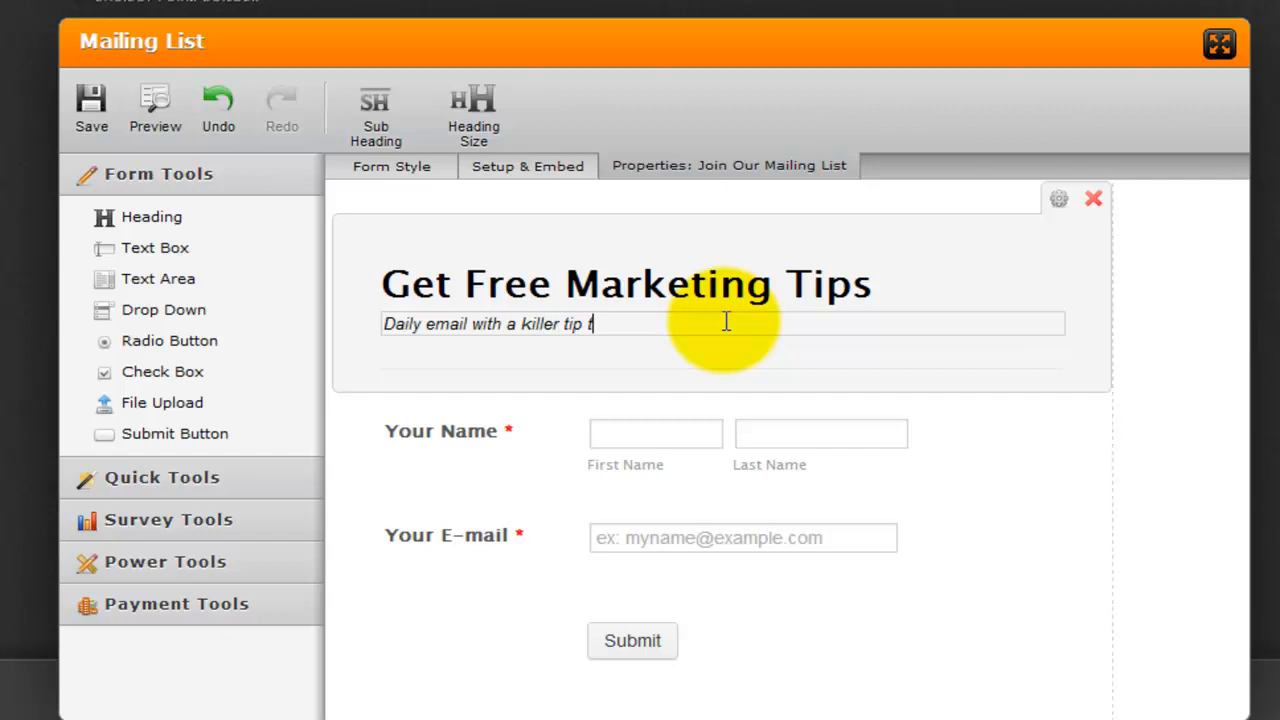
text(o improve your business)
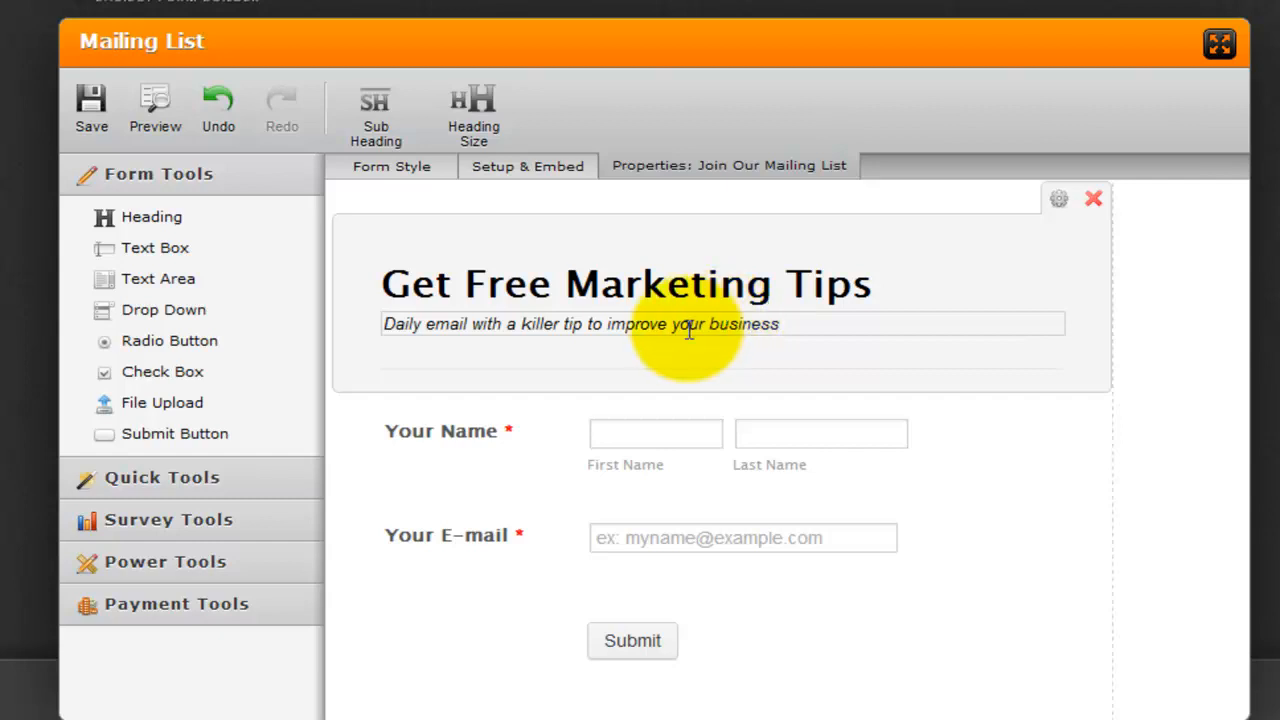
double_click(536, 324)
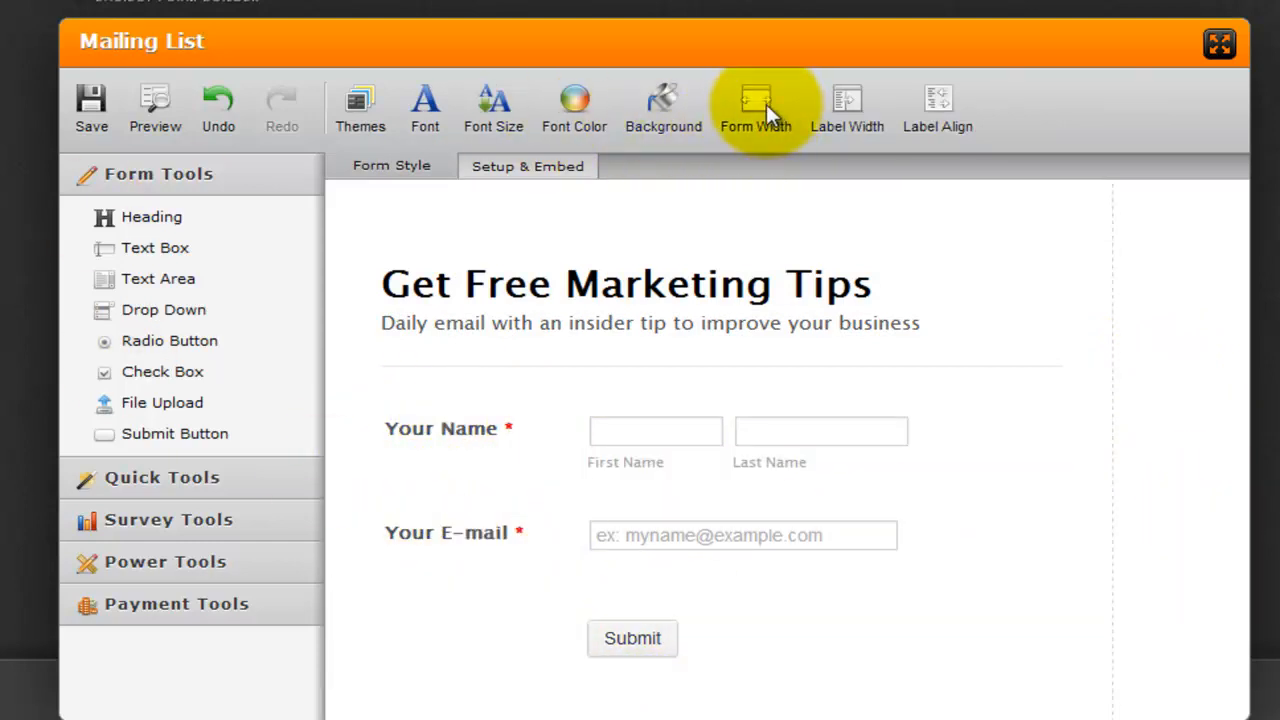
Step: Save the edited signup form and show its Setup & Embed options
click(756, 108)
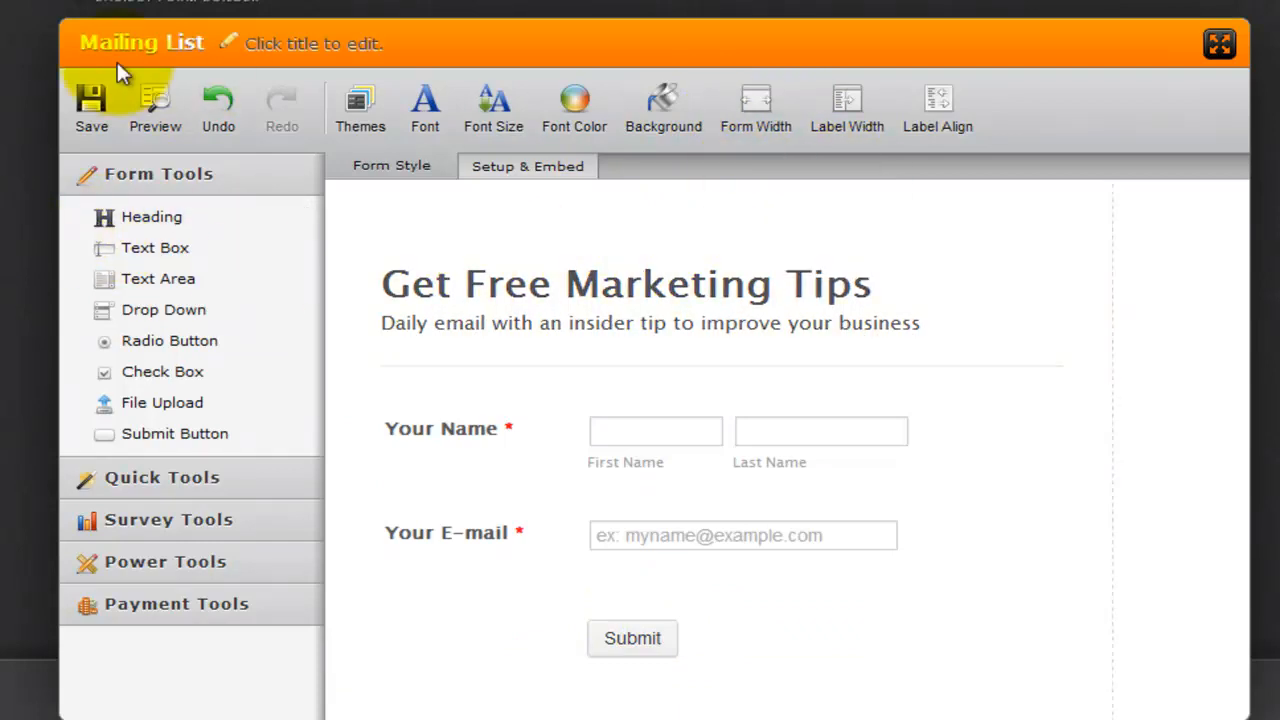
click(92, 108)
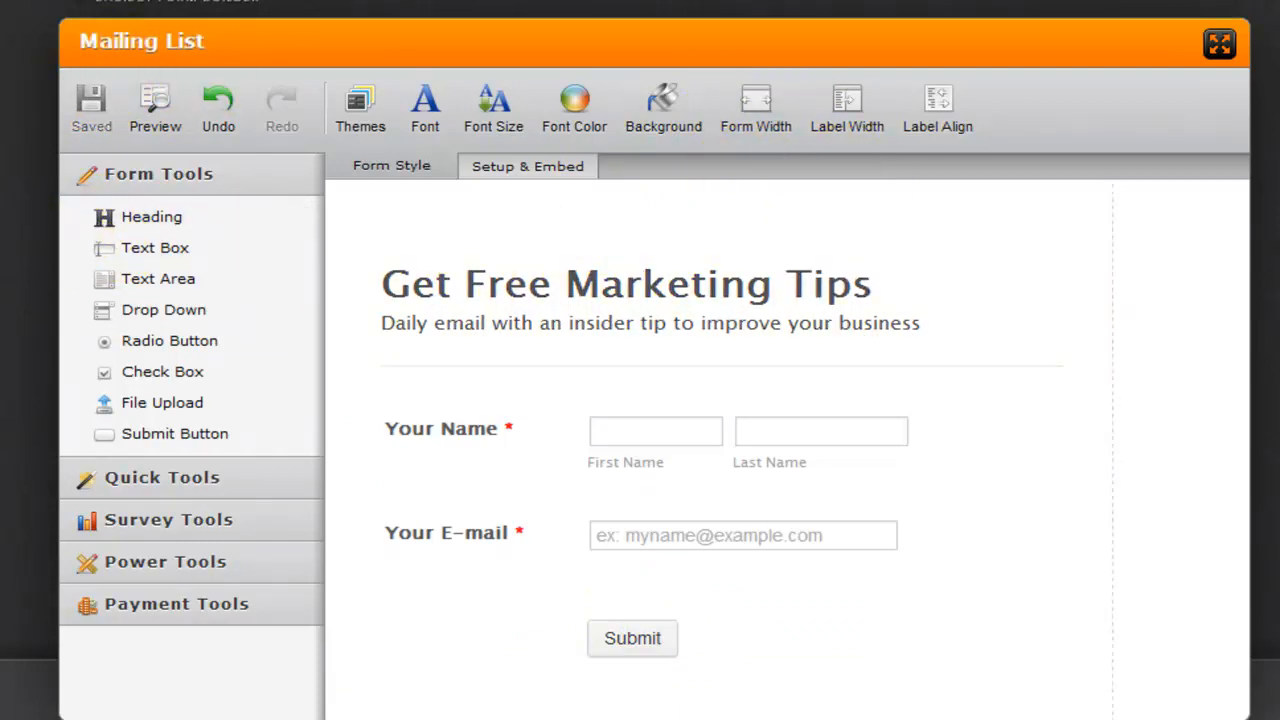
click(528, 166)
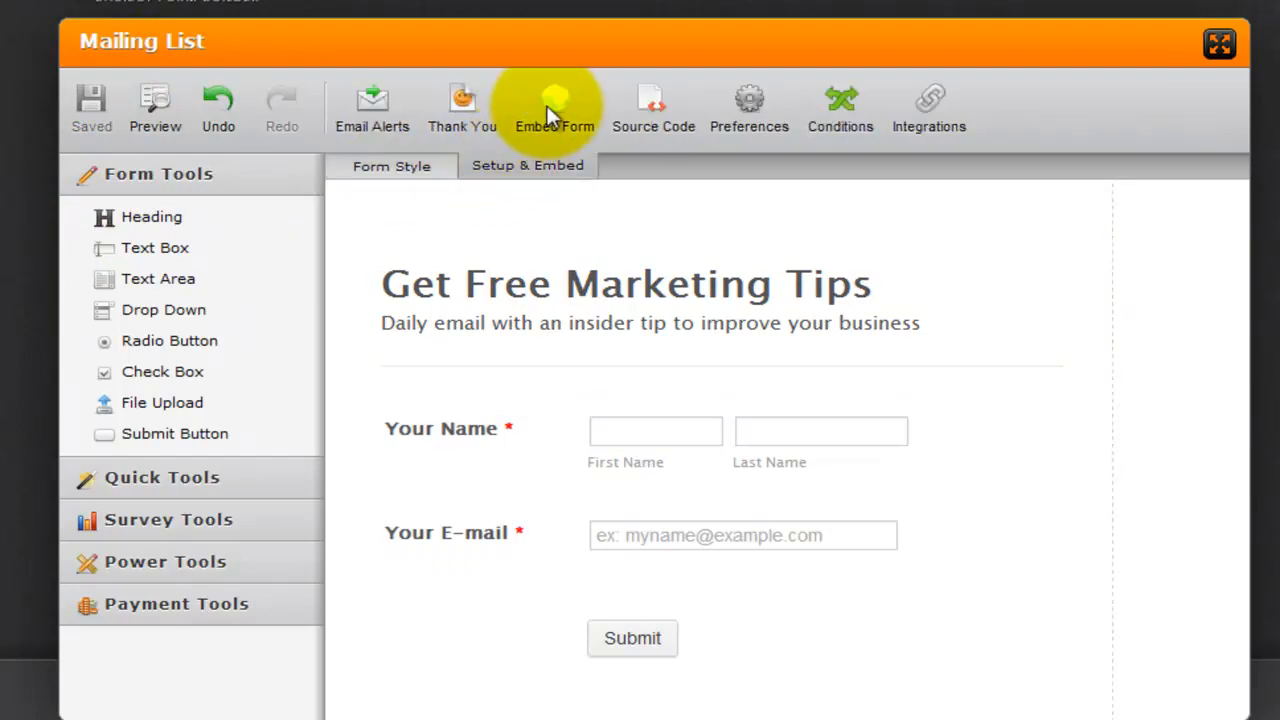
Step: Copy the form's iFrame embed code and return to the WordPress editor
click(554, 108)
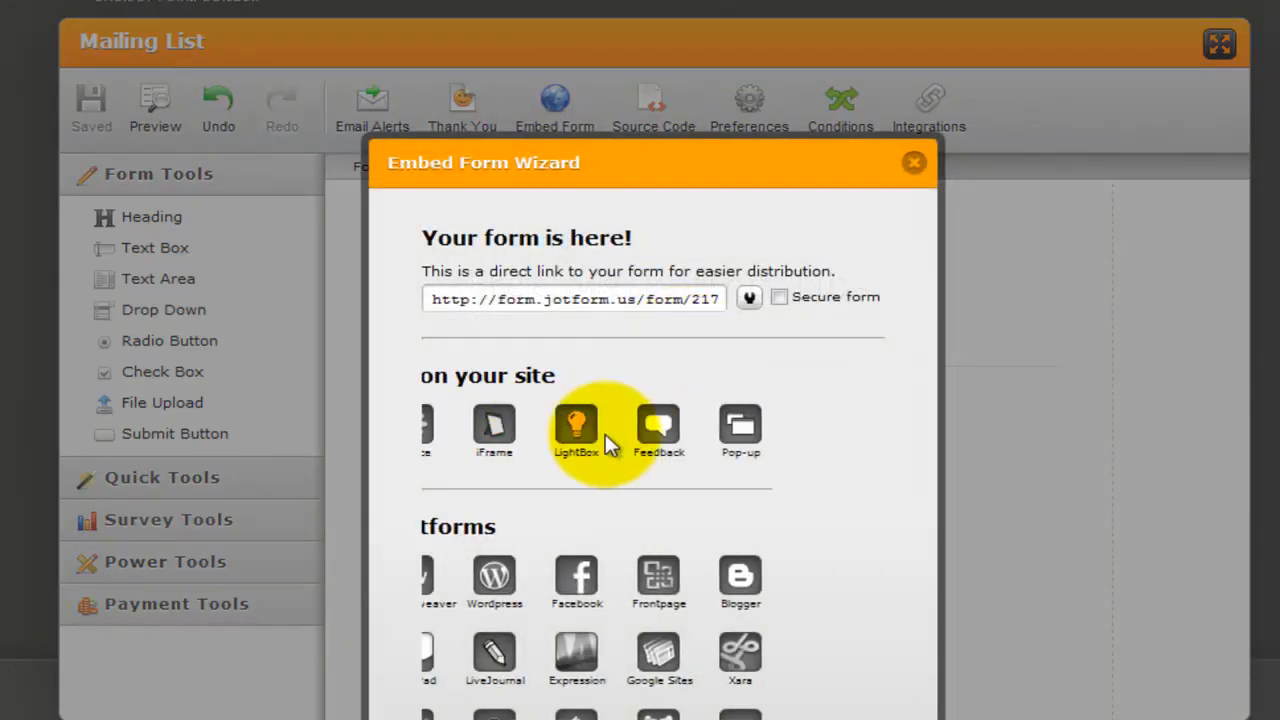
click(492, 430)
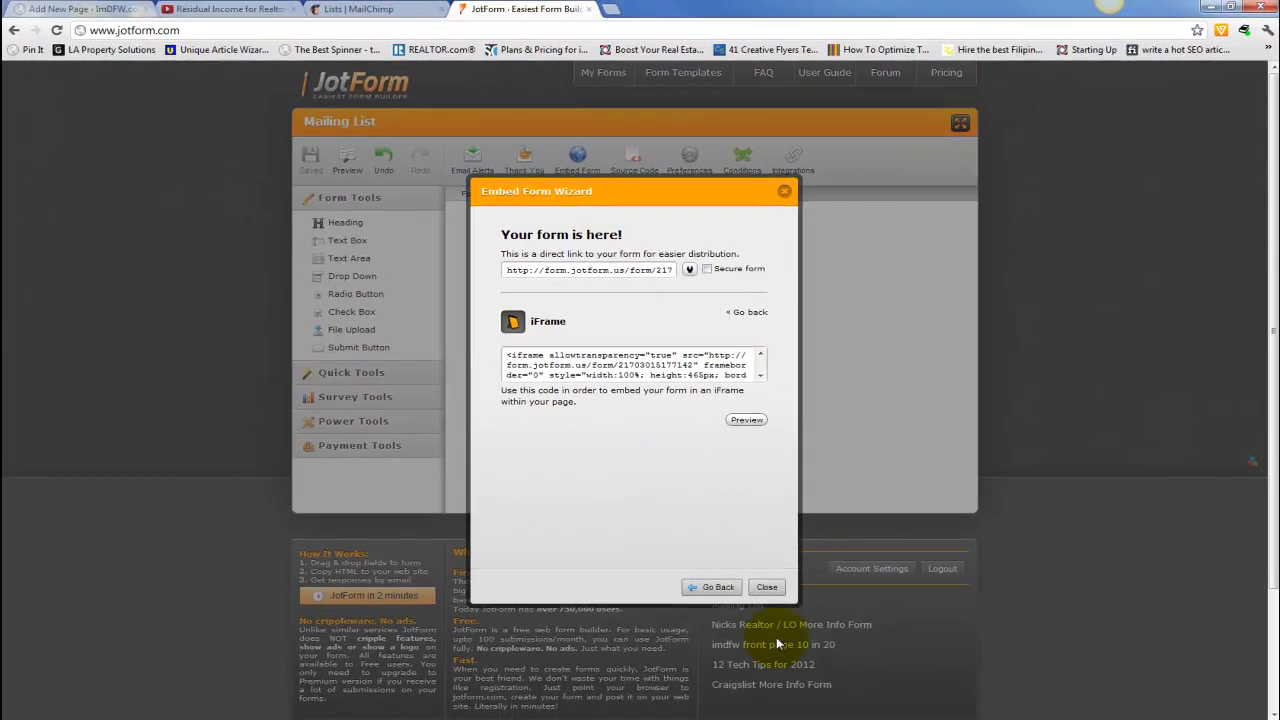
click(76, 8)
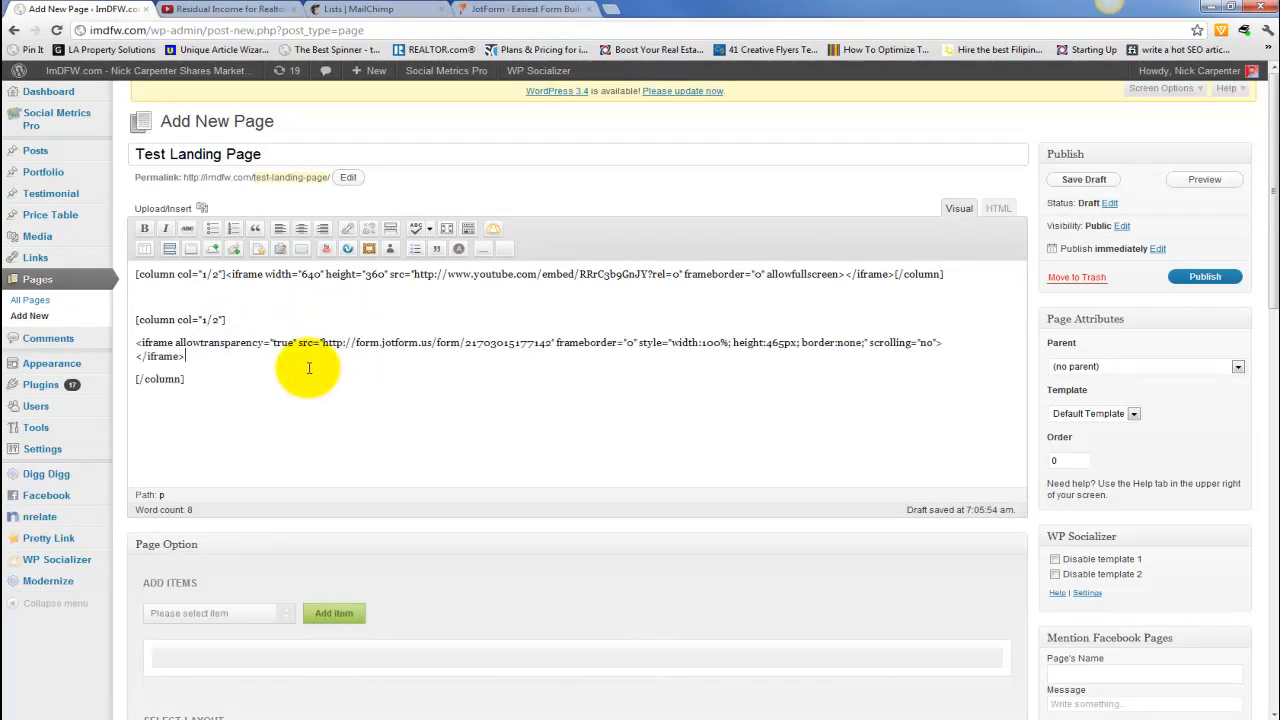
mouse_move(1172, 212)
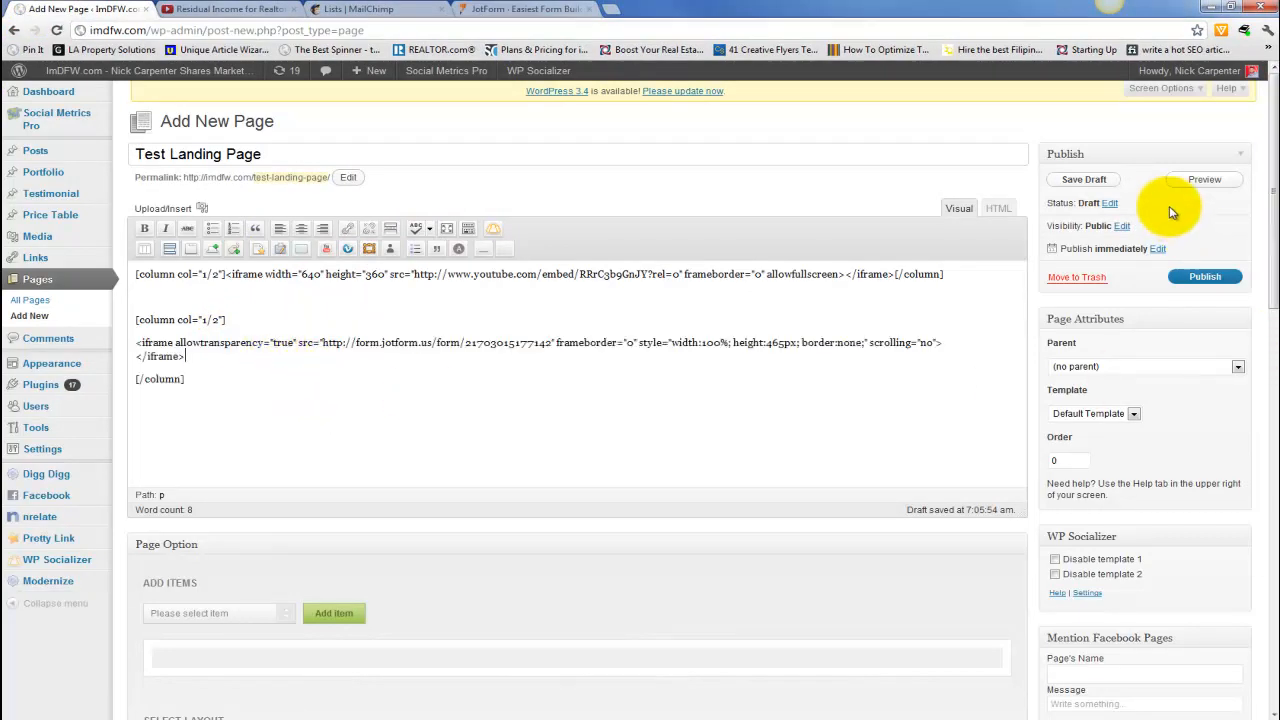
Step: Preview the page, then view its raw HTML showing both iframes inside half-width columns
click(1204, 180)
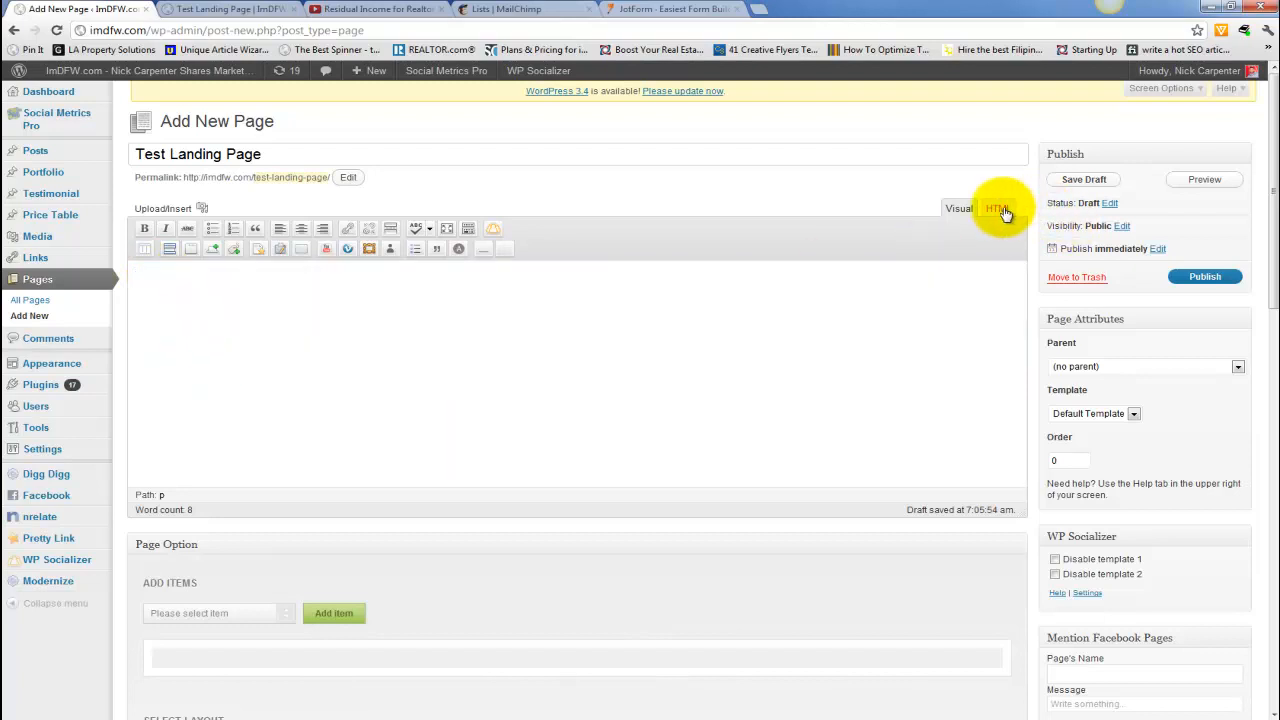
click(996, 208)
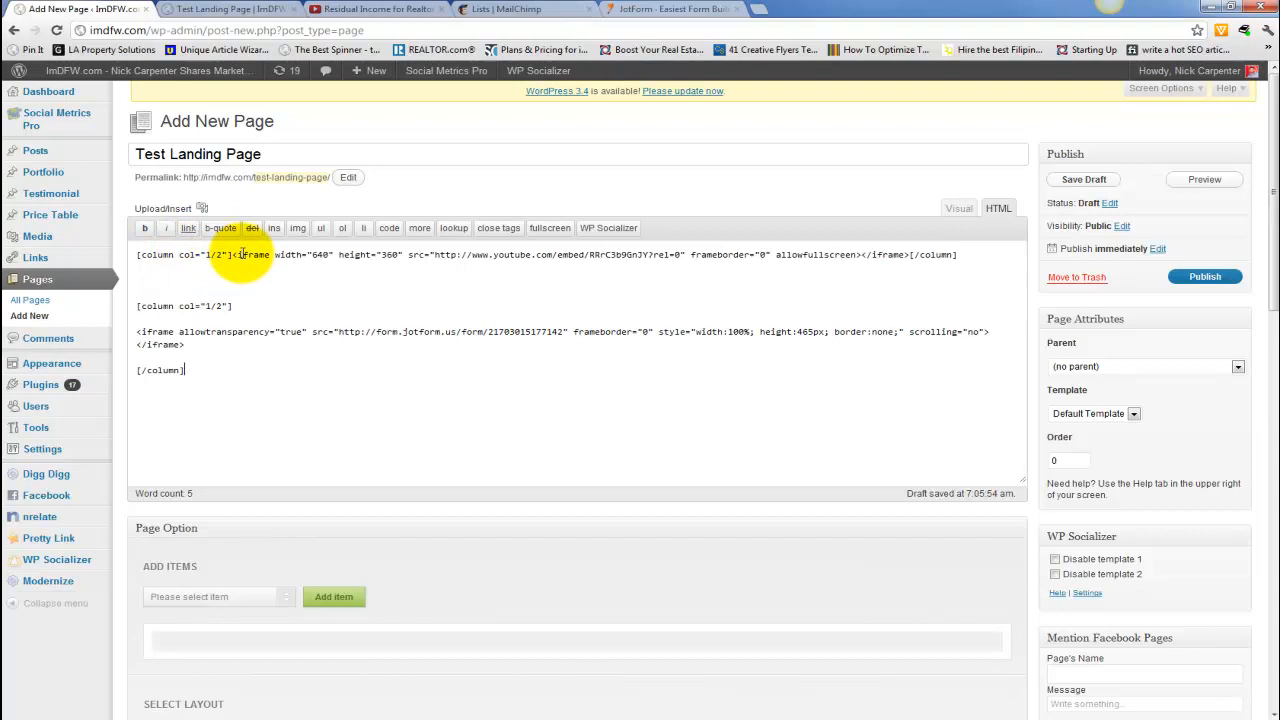
mouse_move(996, 192)
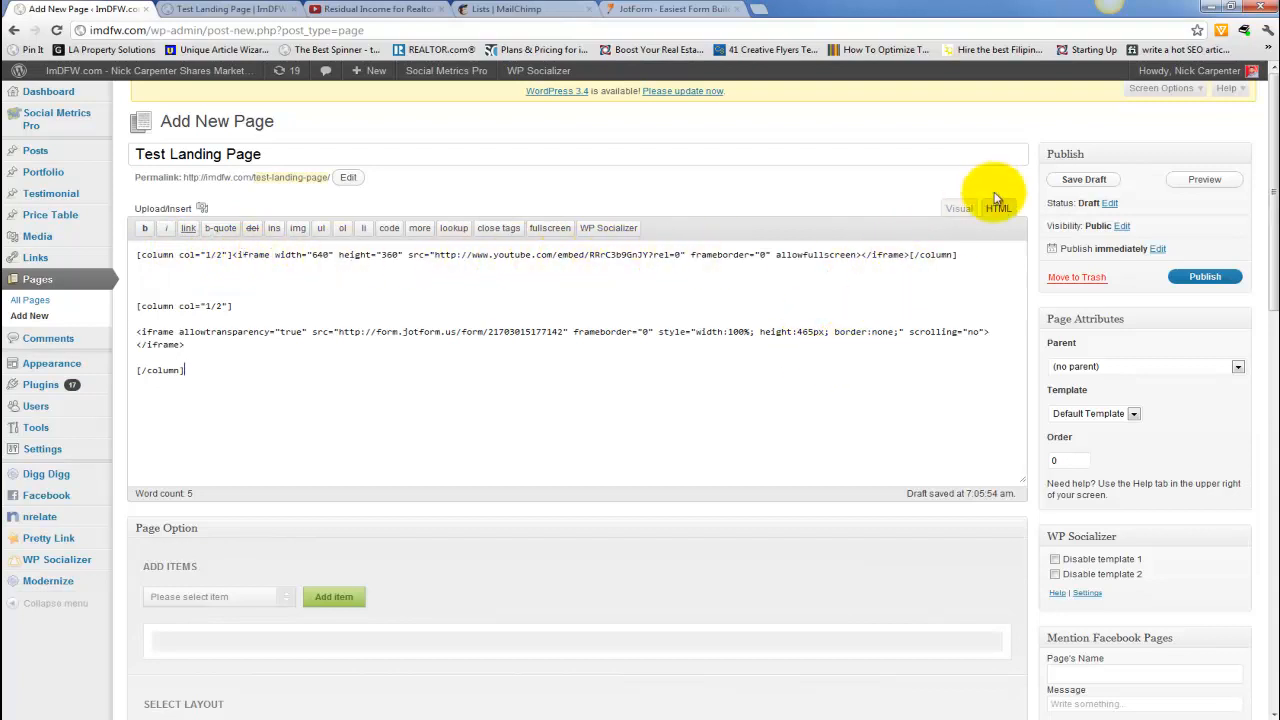
click(1204, 180)
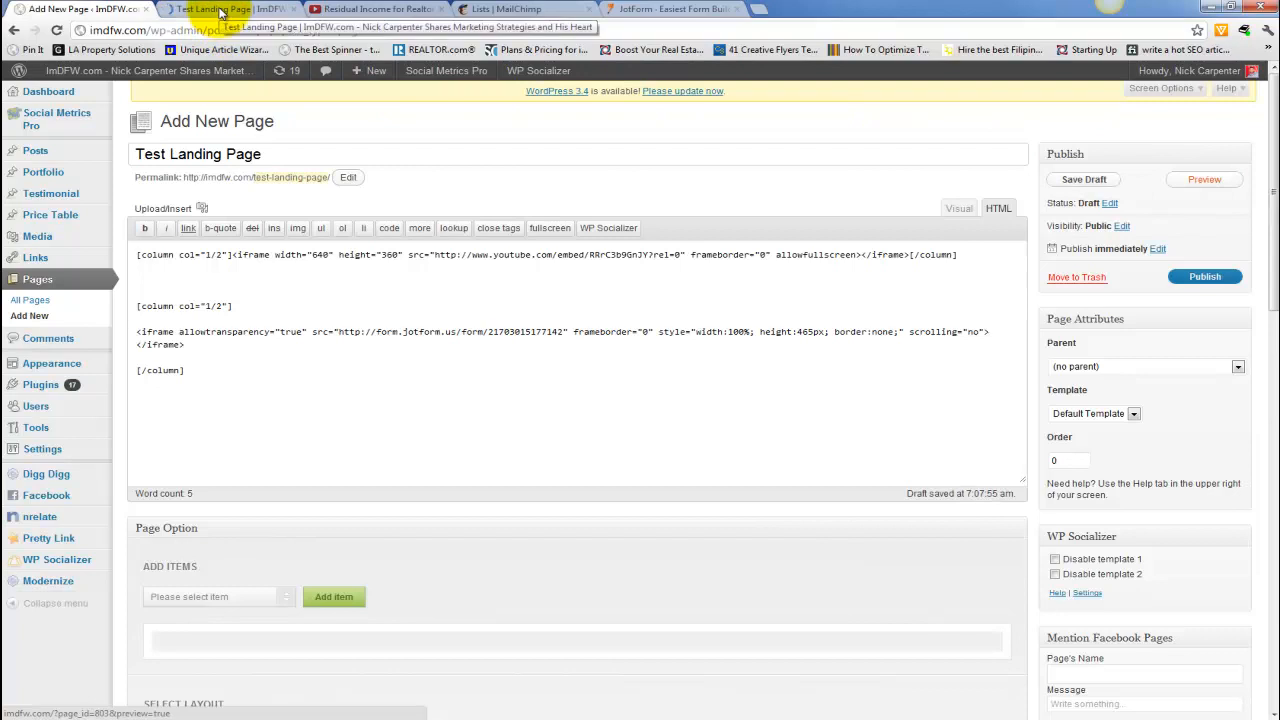
Step: Check the preview, then set Show Page Title to No in the page editor
click(230, 8)
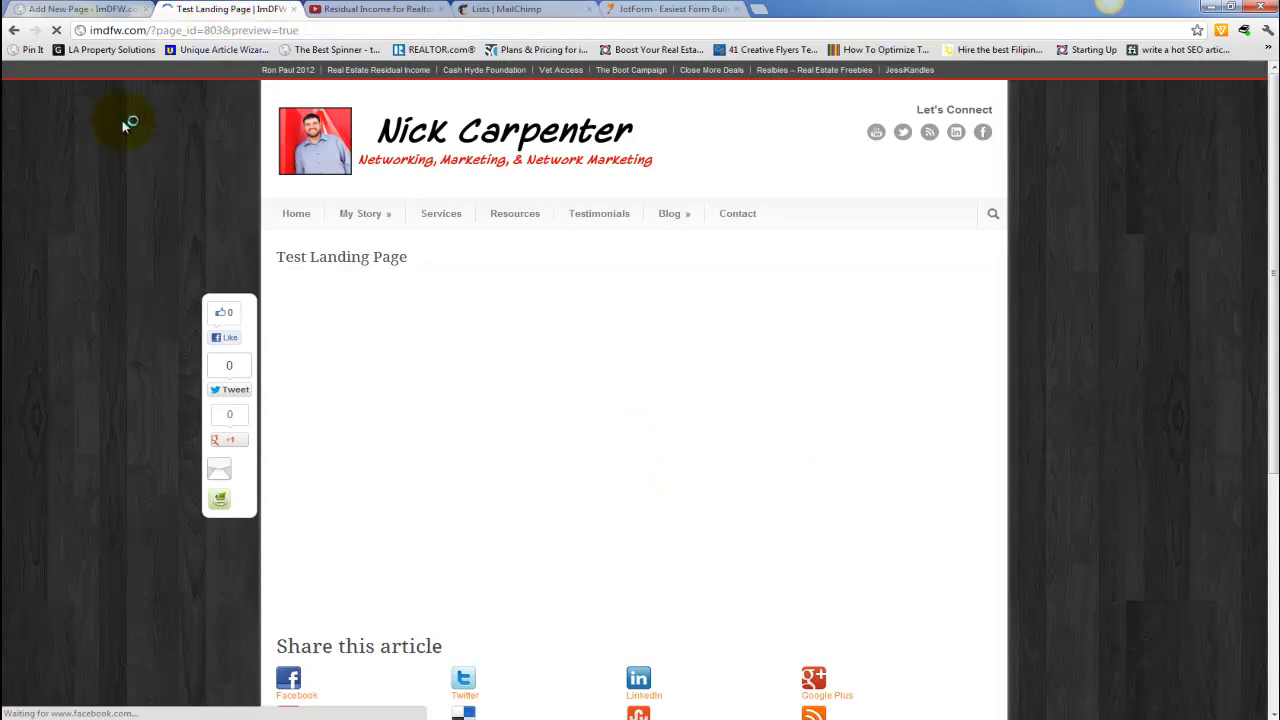
scroll(down, 3)
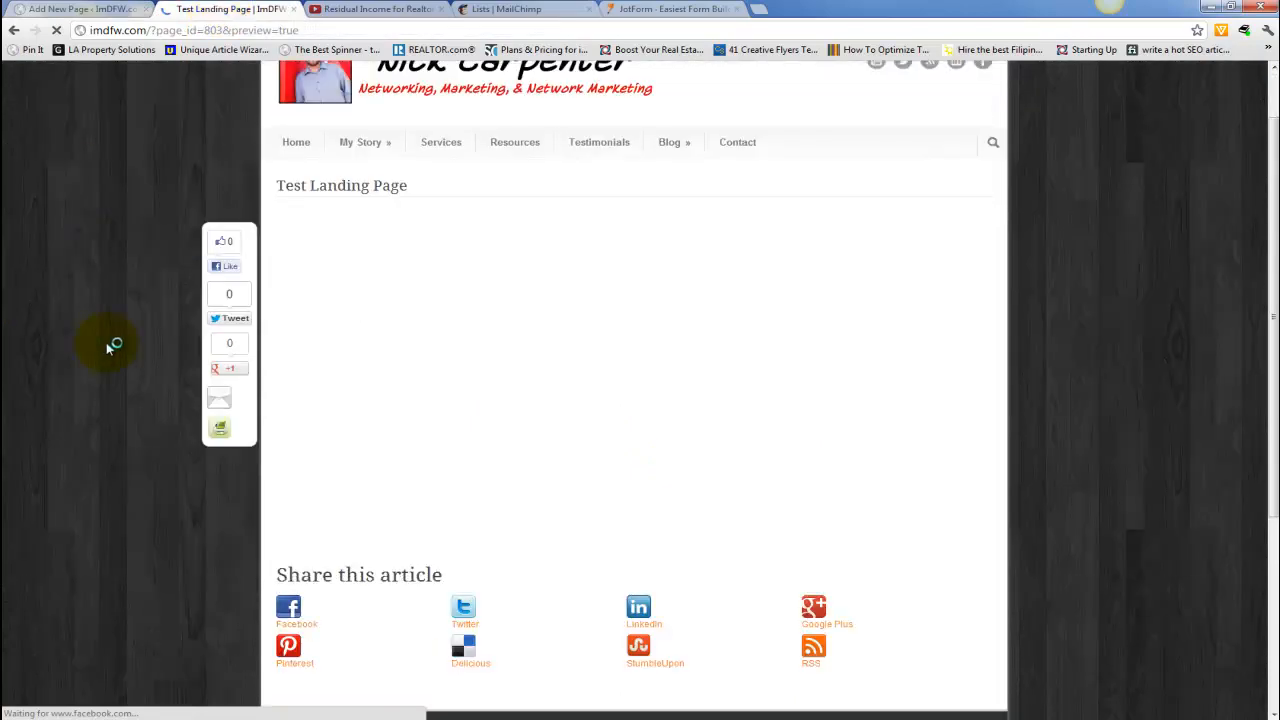
click(76, 8)
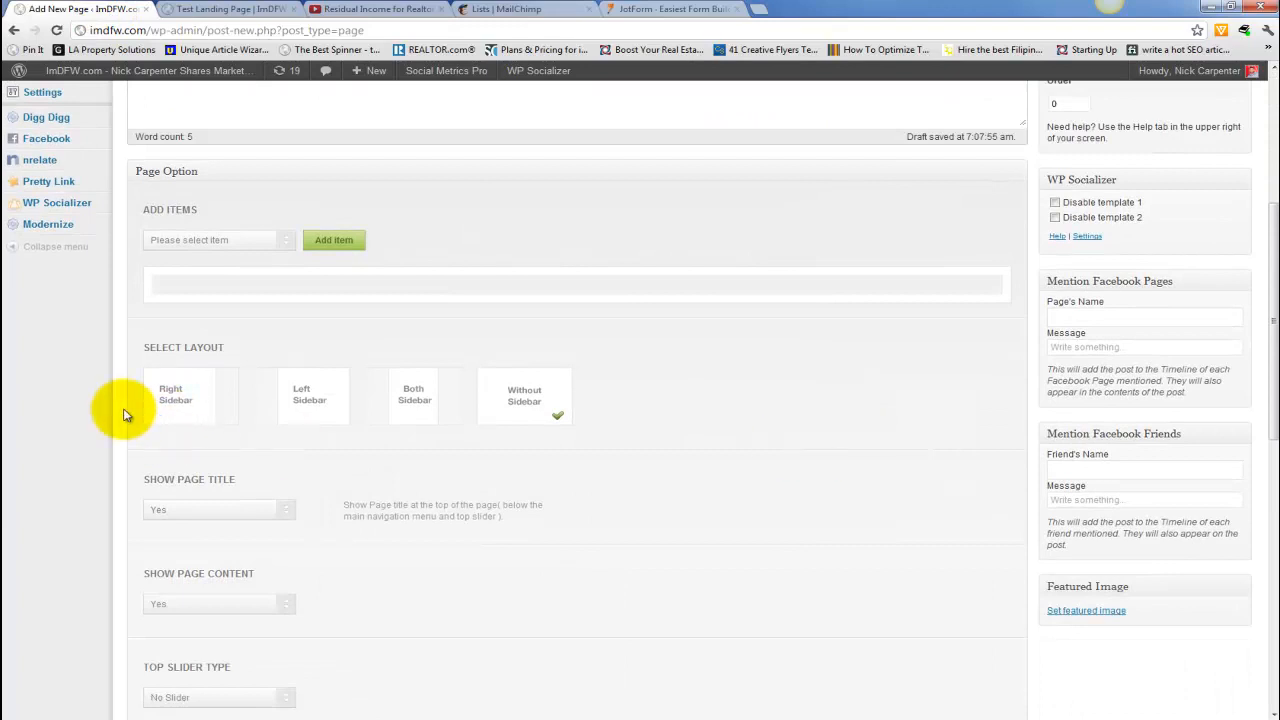
scroll(down, 3)
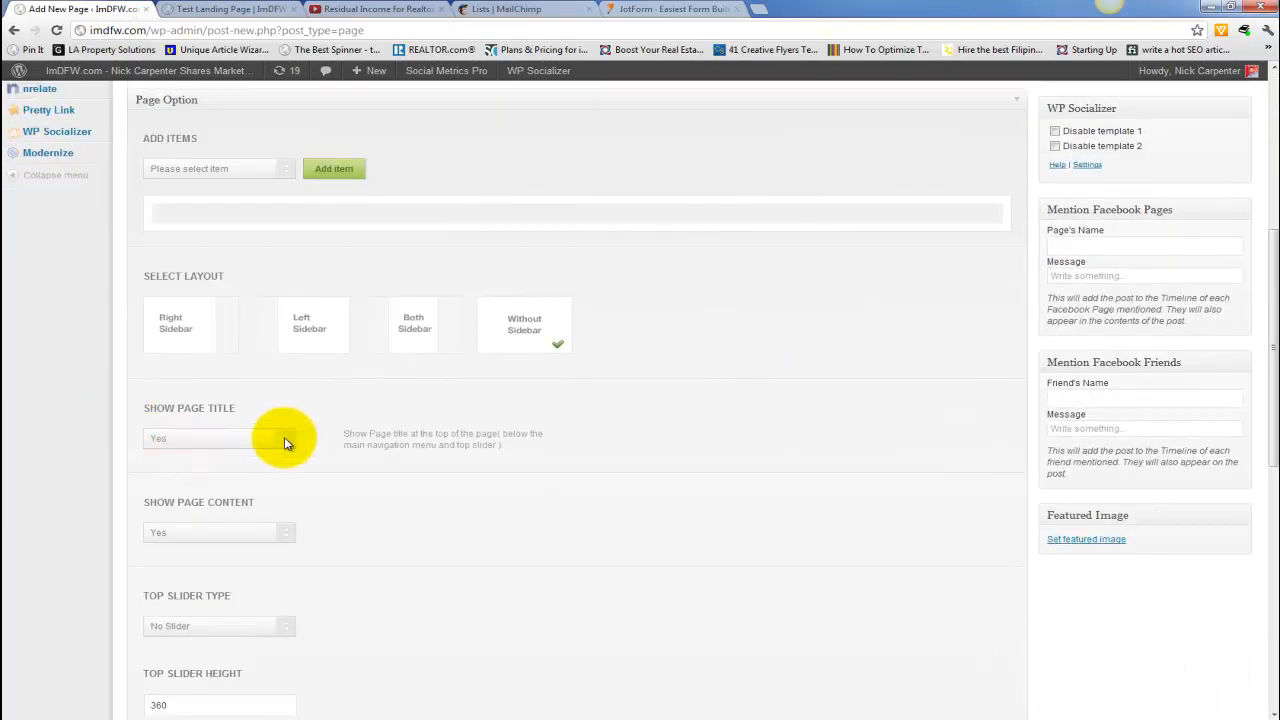
click(218, 438)
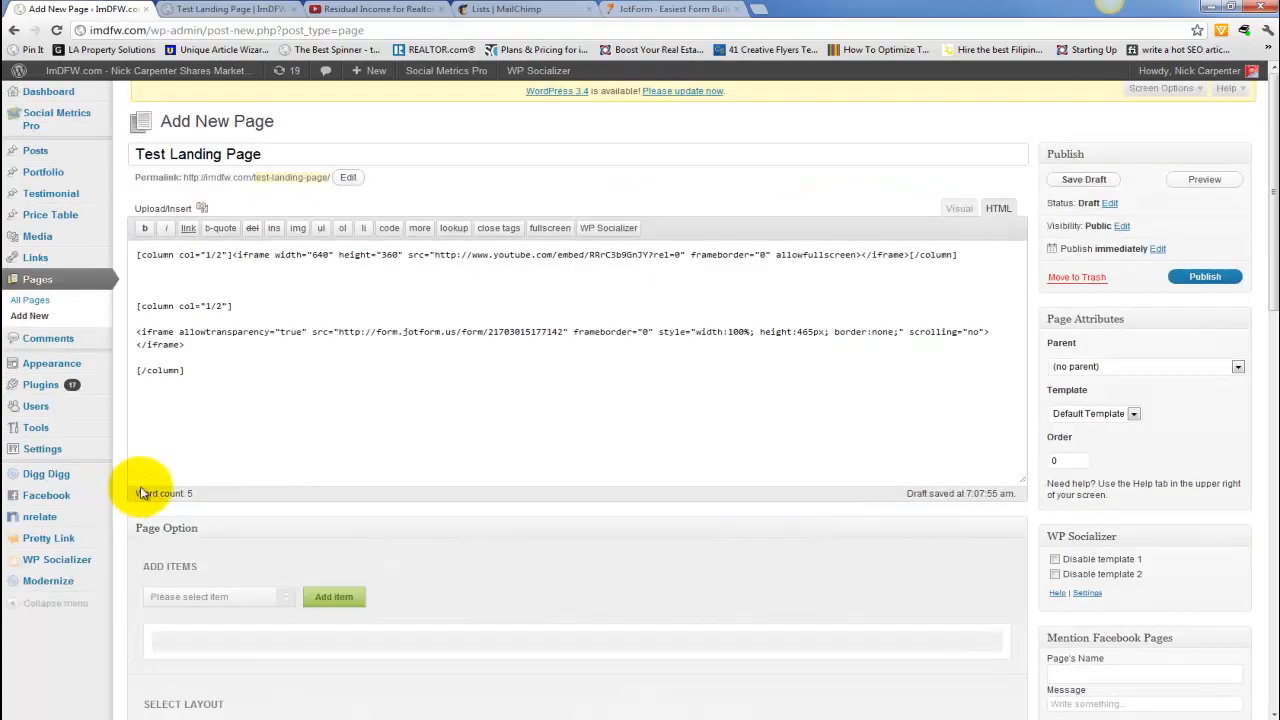
Step: Publish the Test Landing Page and view the live page with the video beside the signup form
click(1204, 276)
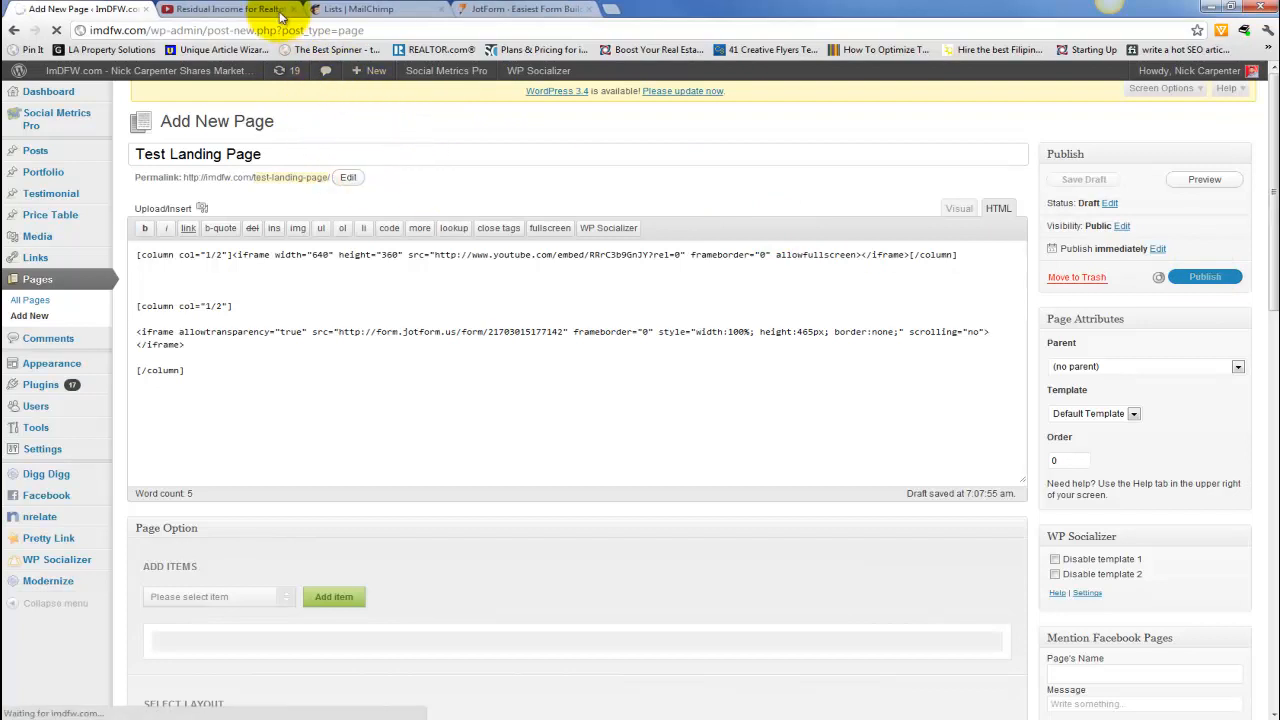
click(1204, 276)
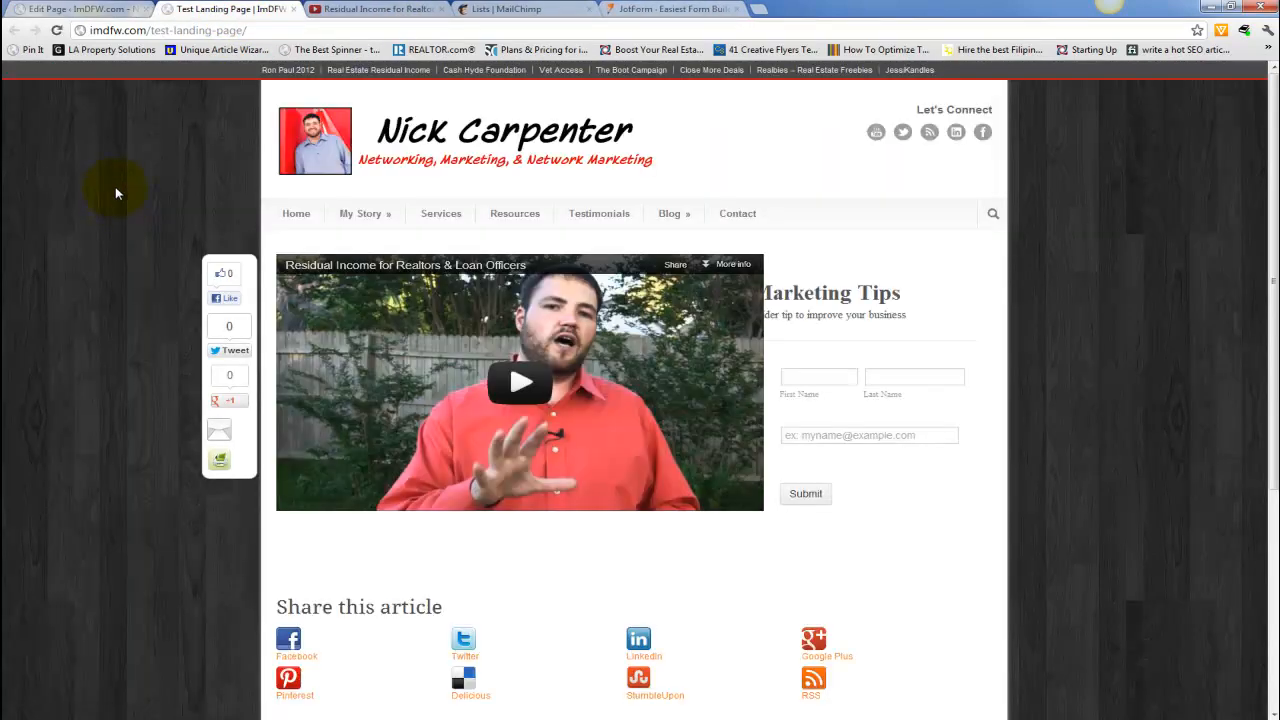
mouse_move(776, 312)
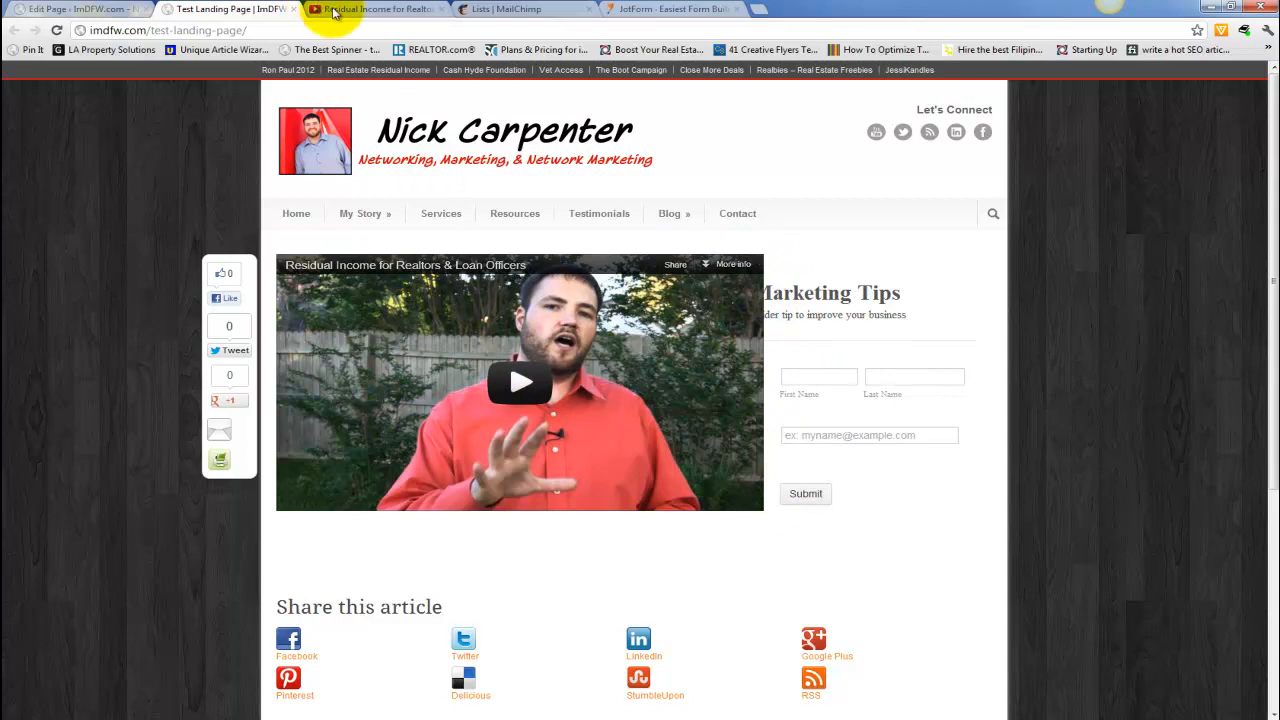
Step: Copy the YouTube embed code at a custom 500×281 size and return to the page editor
click(376, 8)
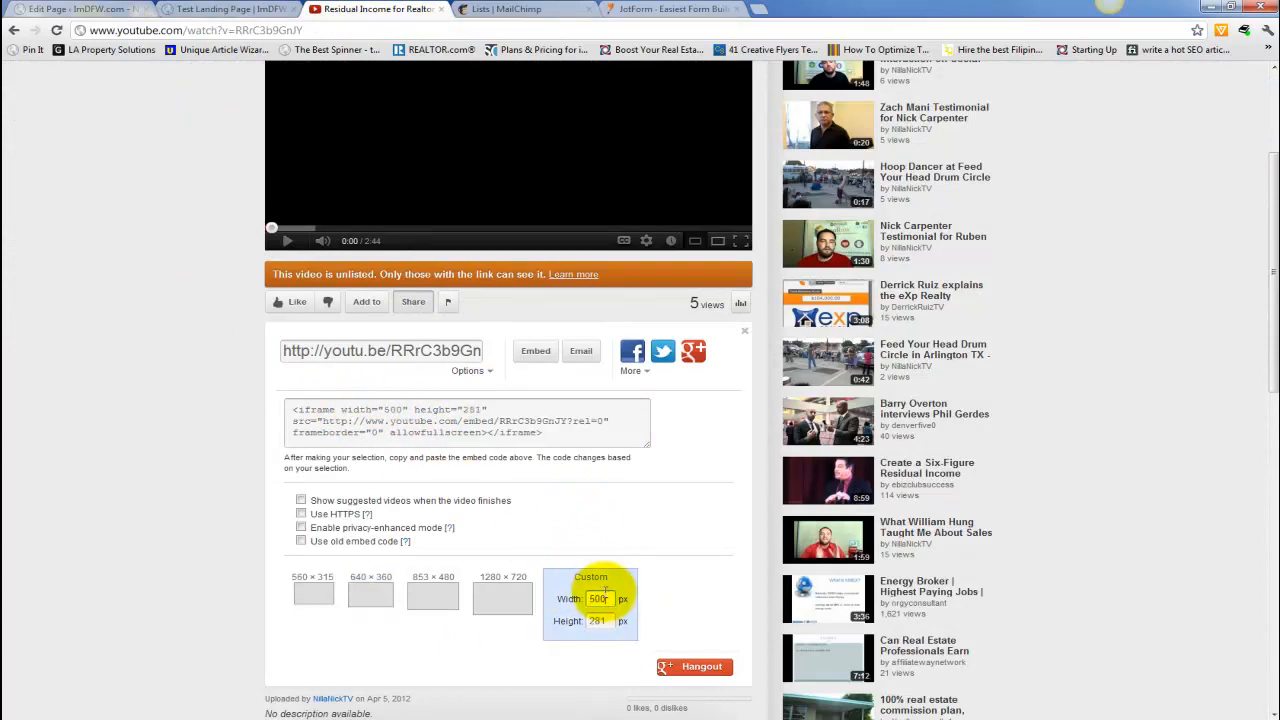
right_click(464, 420)
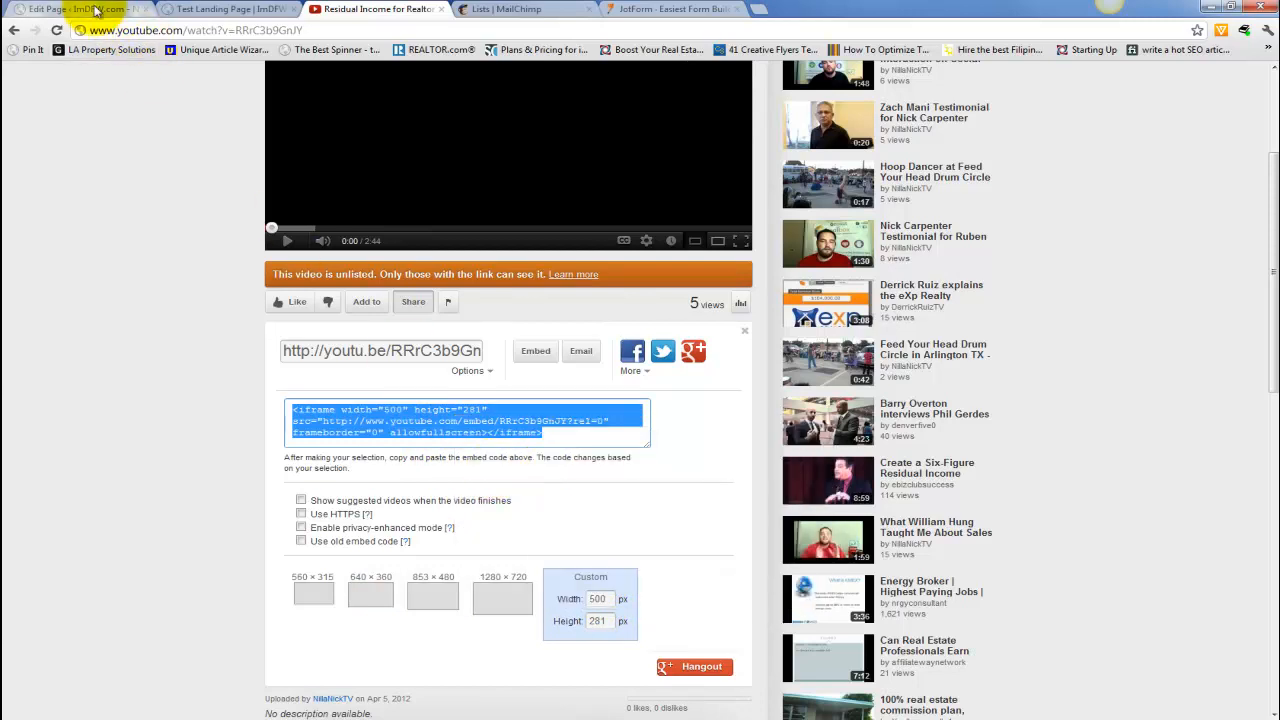
click(76, 8)
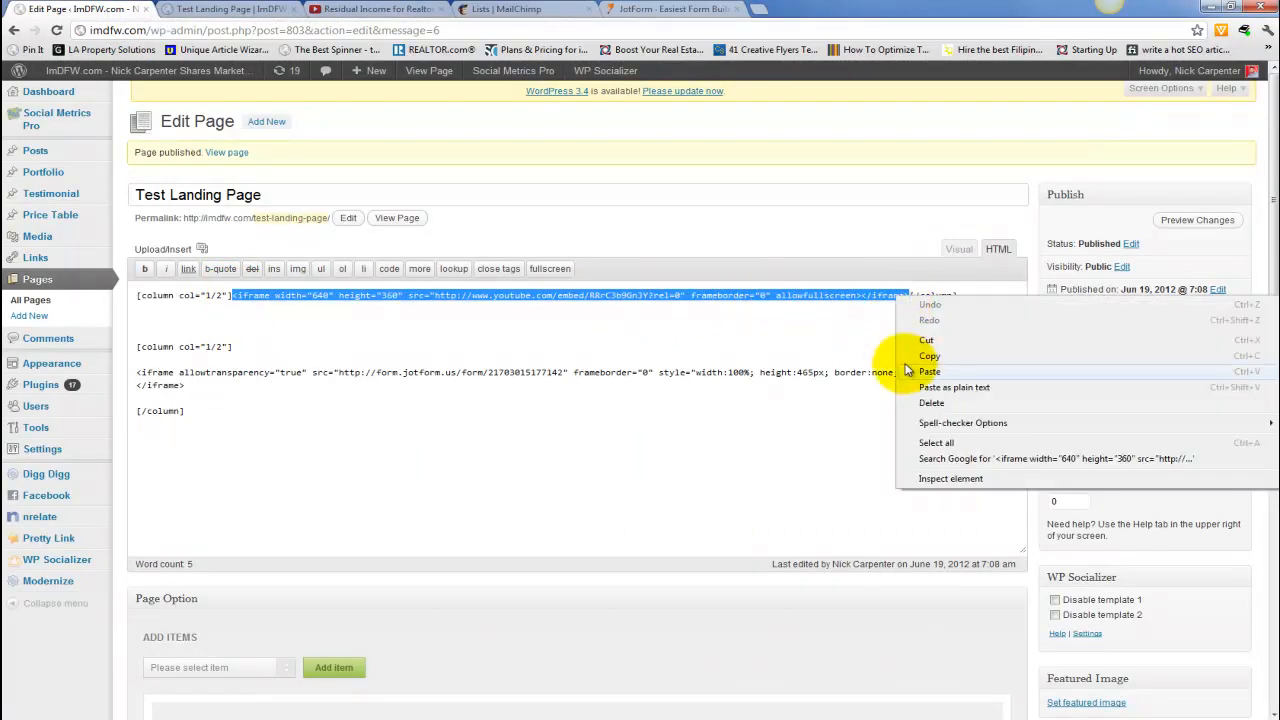
Step: Replace the old 640×360 iframe with the 500×281 embed, update, and view the live page
click(928, 370)
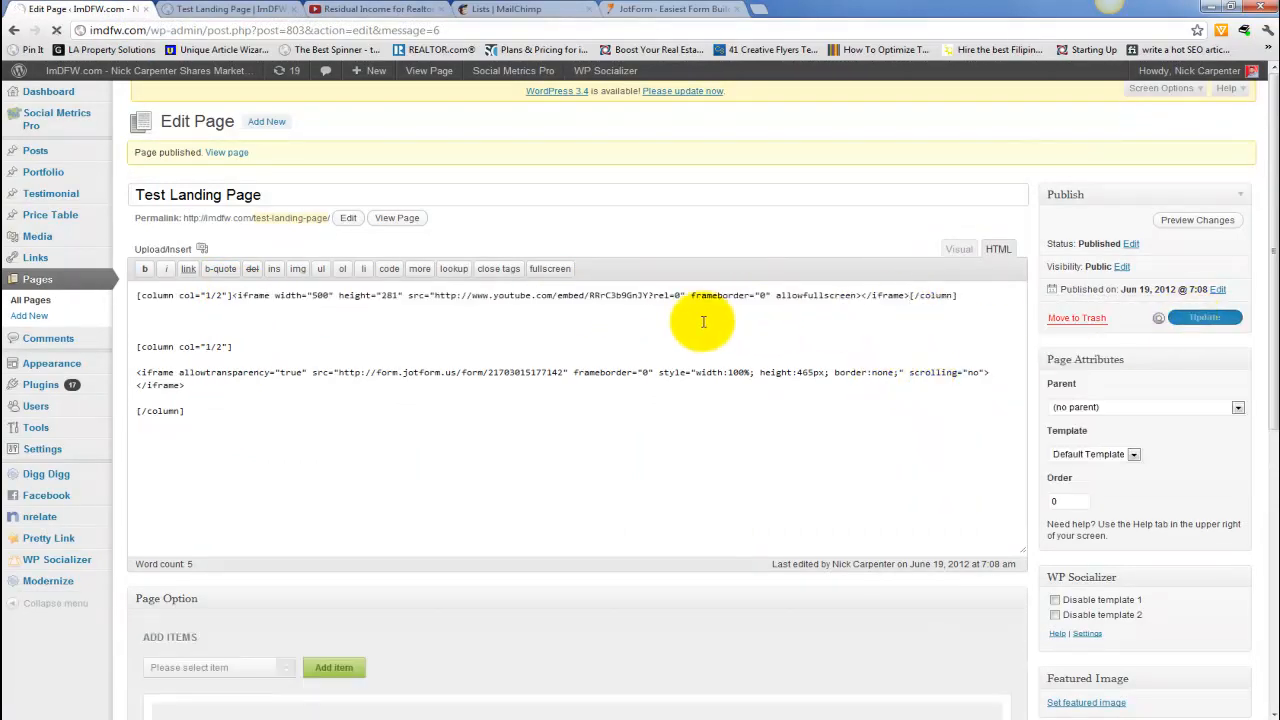
click(1204, 316)
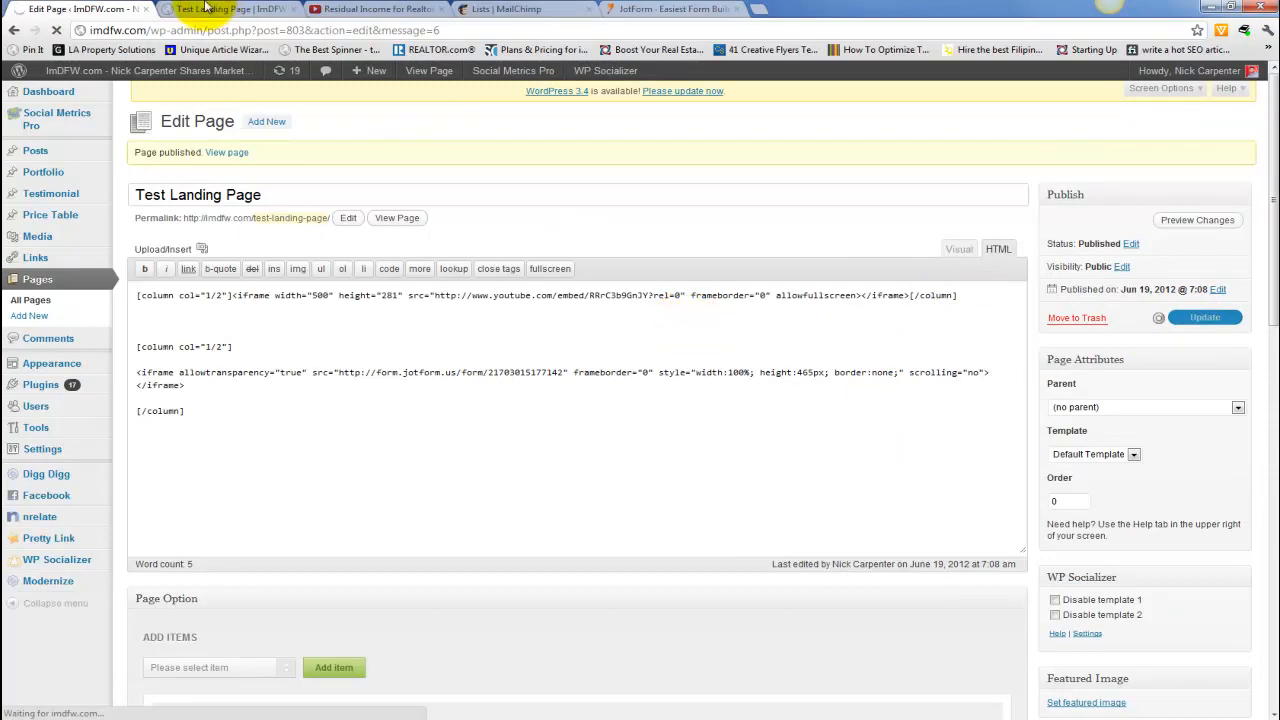
click(230, 8)
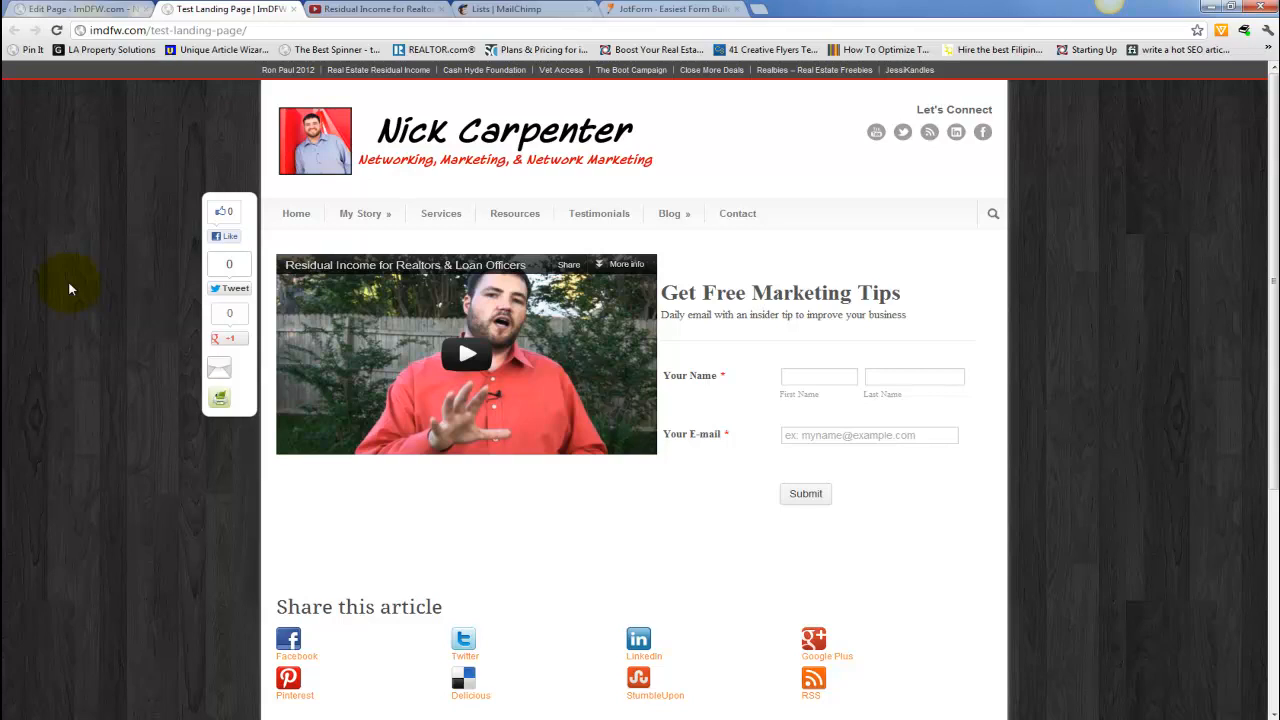
Step: Disable WP Socializer templates 1 and 2 for the Test Landing Page and update it
click(80, 8)
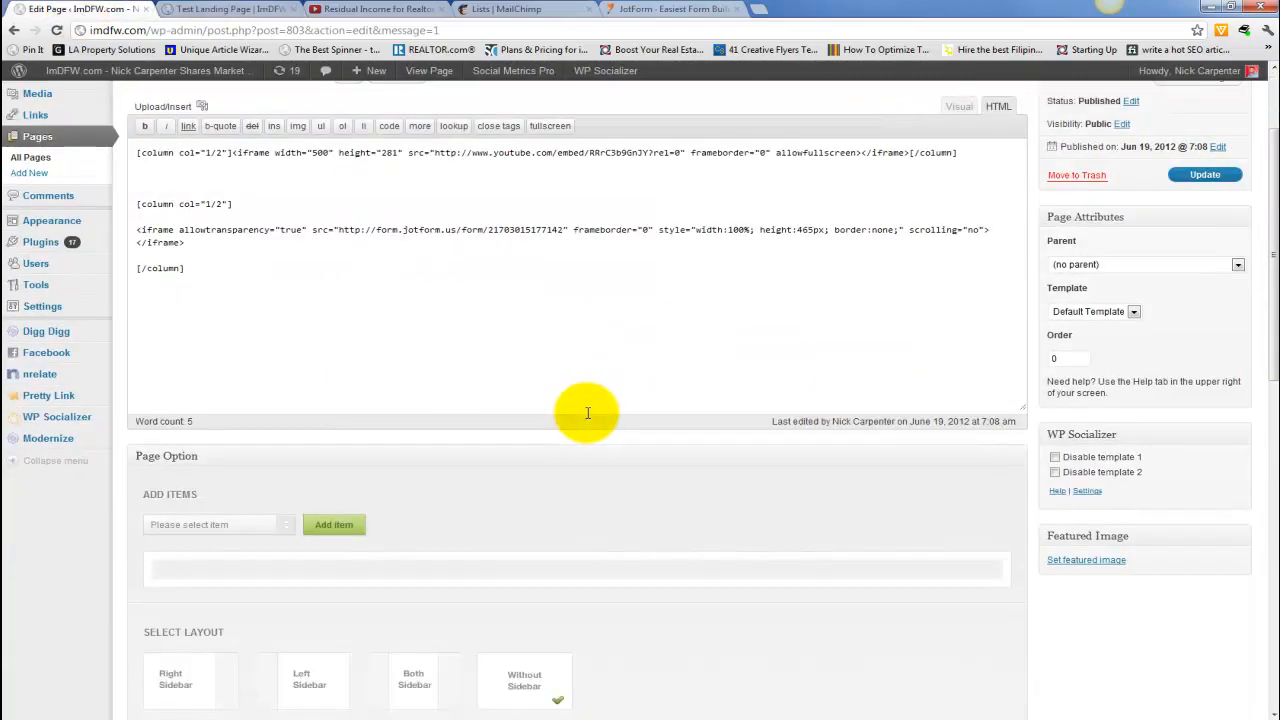
click(220, 8)
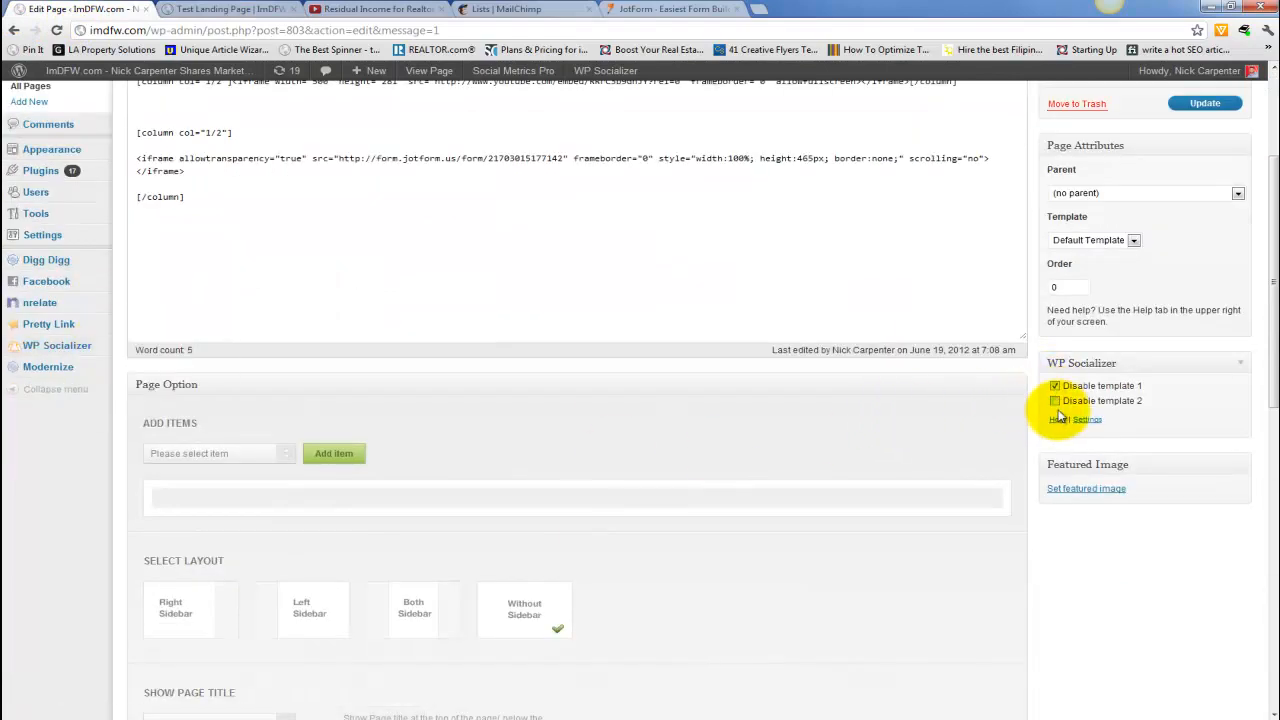
click(1054, 400)
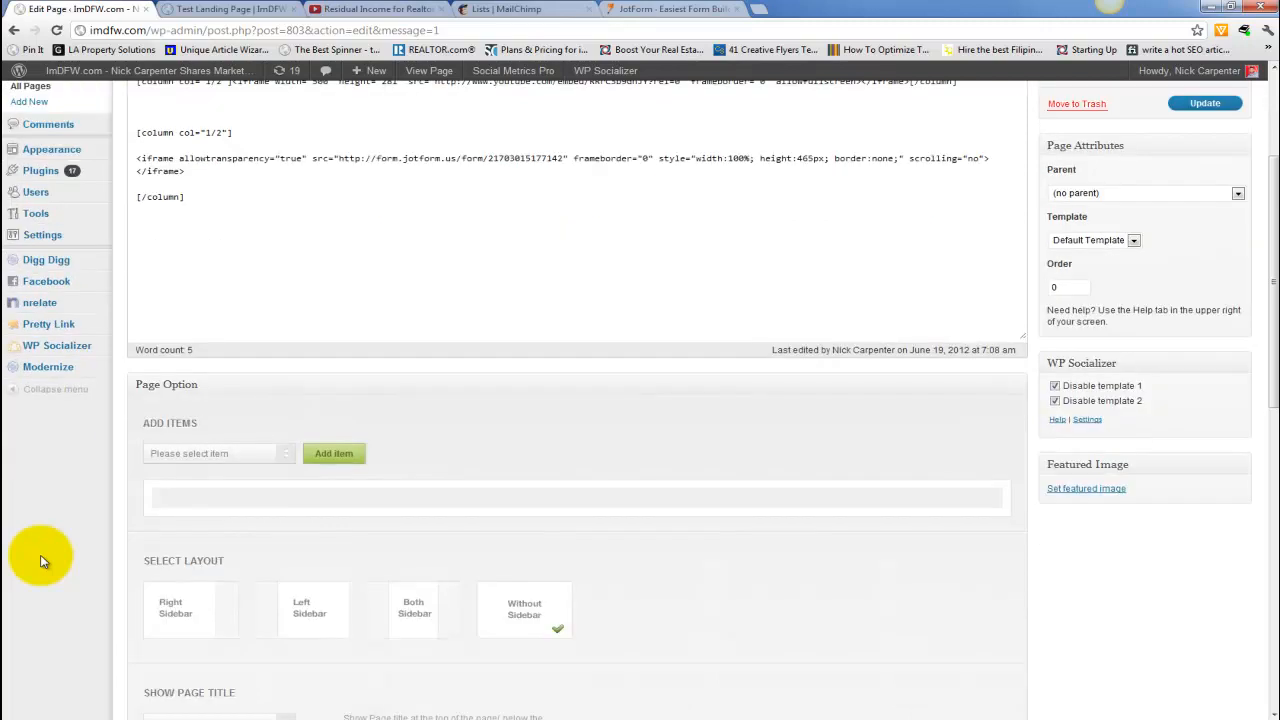
scroll(down, 3)
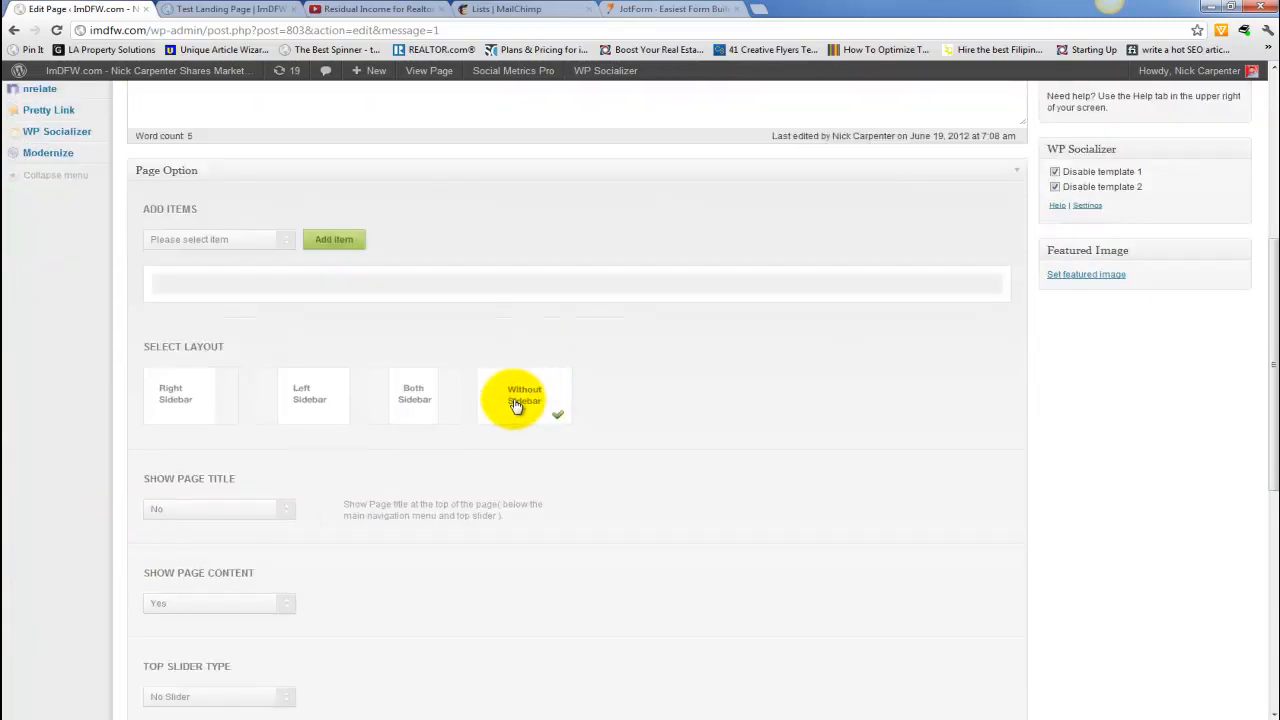
scroll(down, 3)
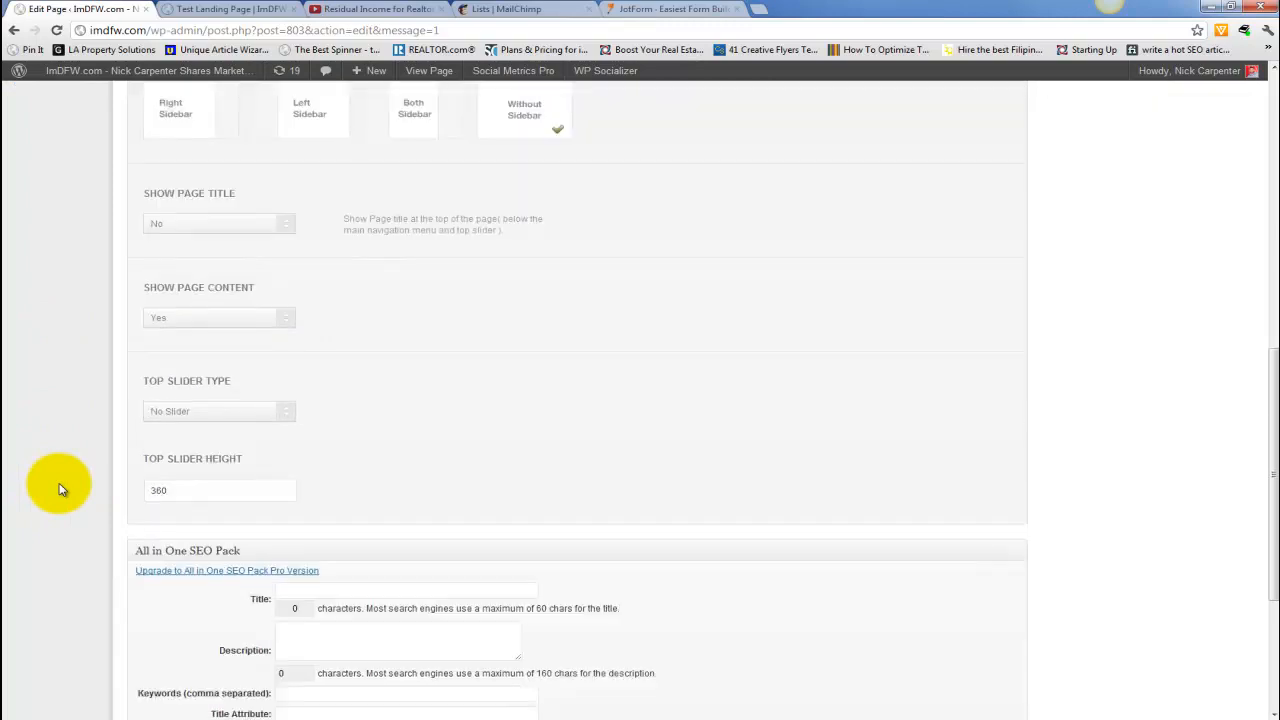
scroll(down, 3)
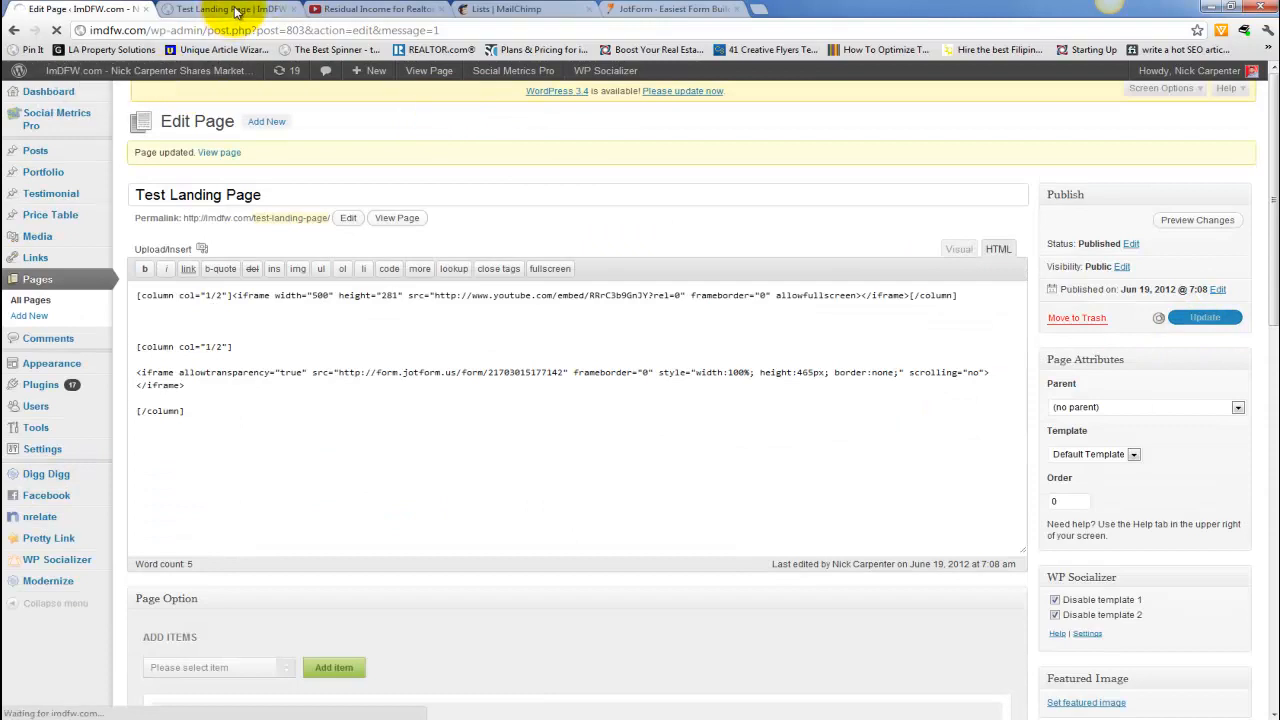
Step: Reload the live Test Landing Page, now without the Share this article block
click(230, 8)
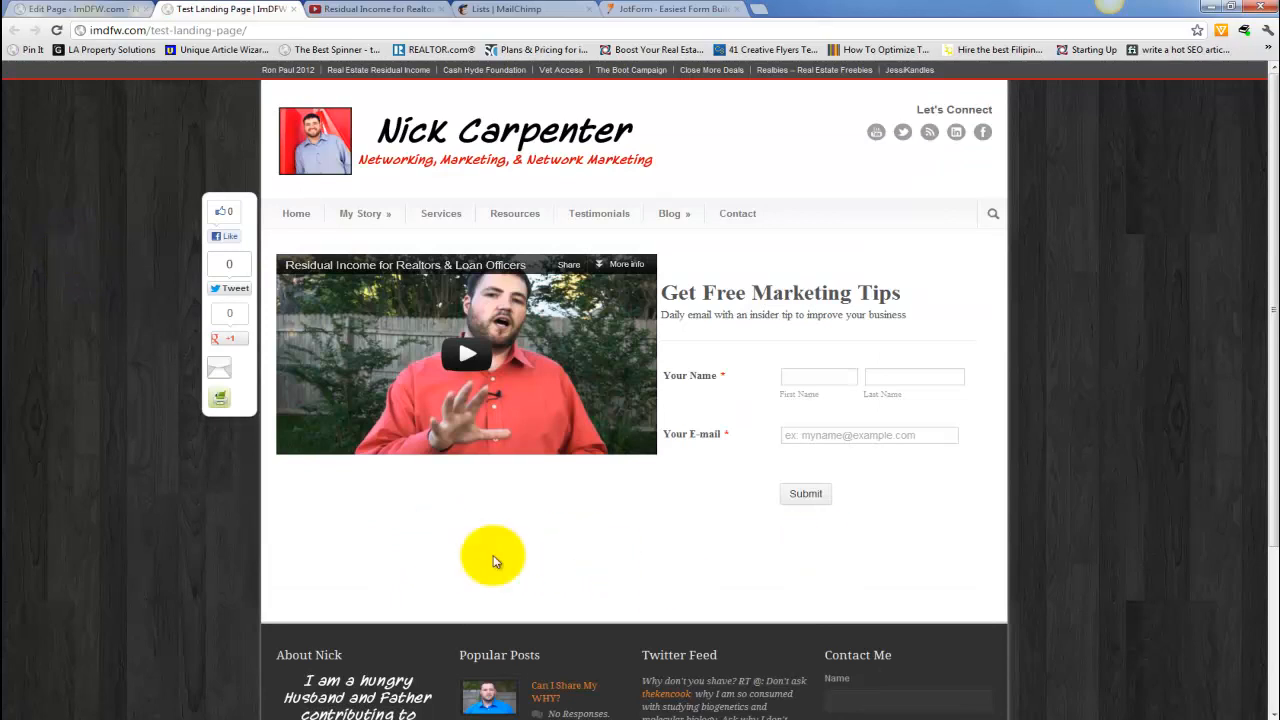
mouse_move(130, 368)
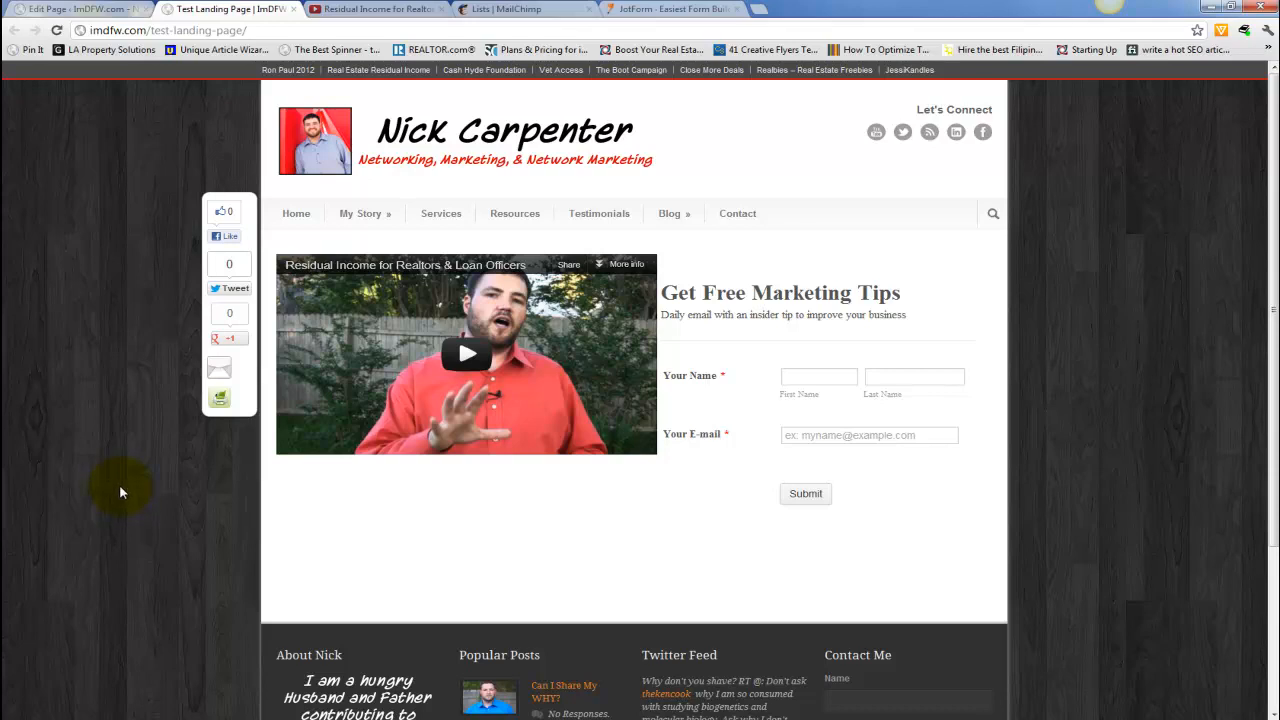
mouse_move(144, 482)
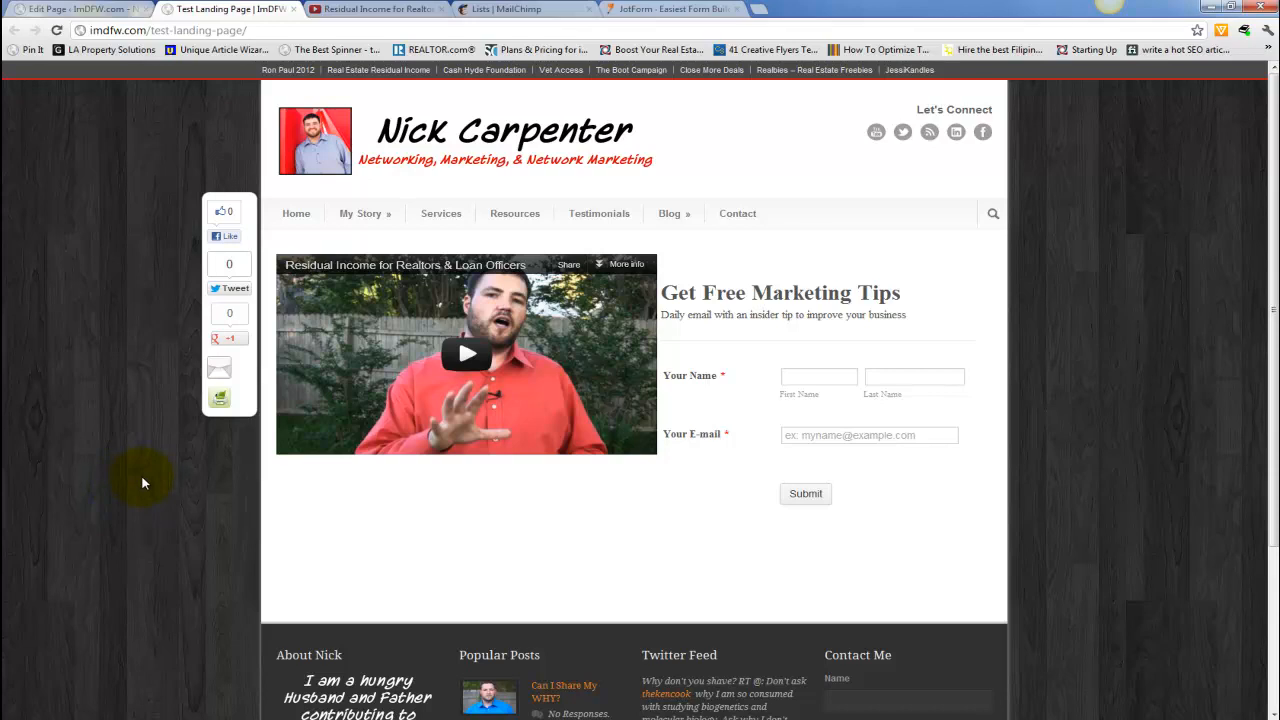